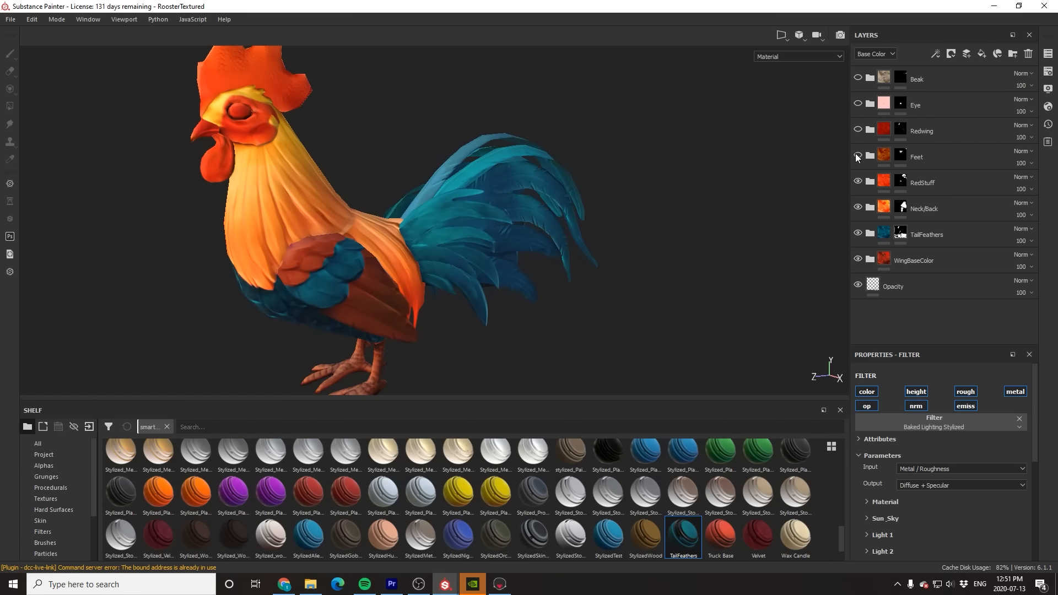
# - Browse rooster image results and pick a couple of reference photos for the board
pyautogui.click(857, 207)
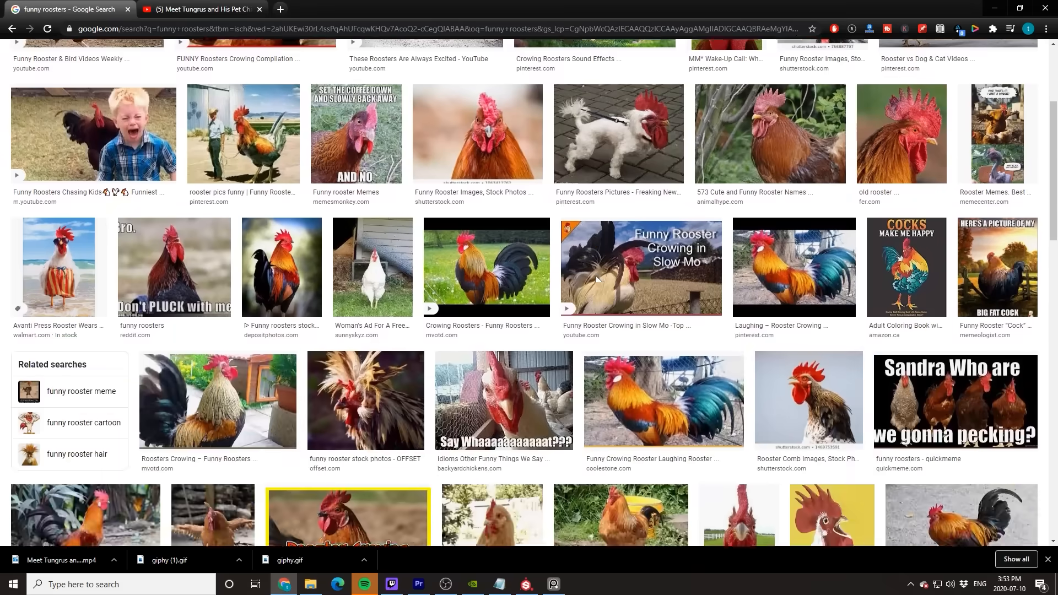
pyautogui.scroll(-3)
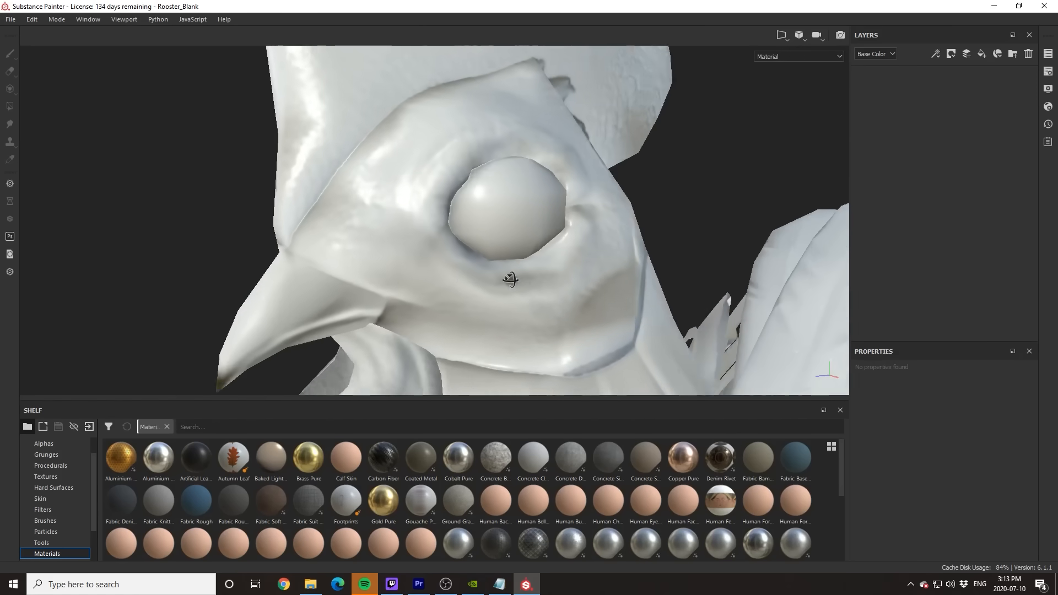
pyautogui.click(283, 583)
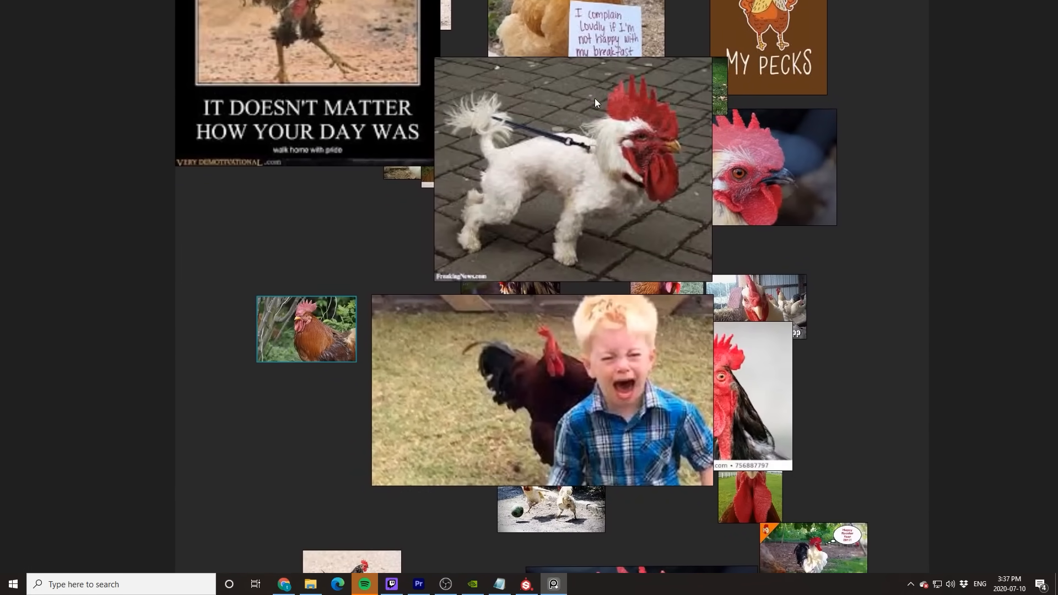
pyautogui.click(418, 584)
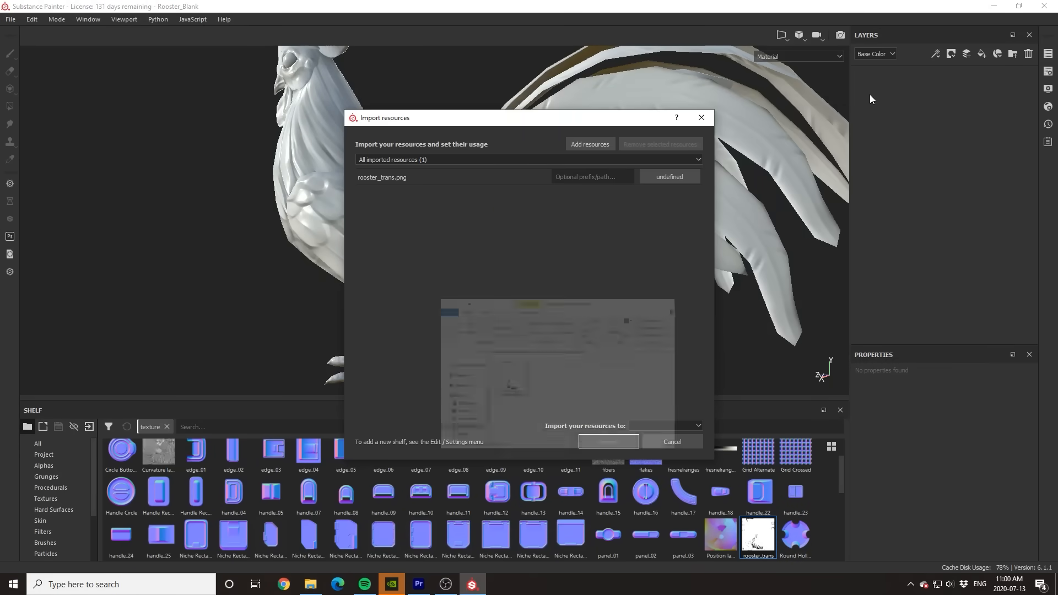
# - Import rooster_trans.png and add a fill layer using it as opacity so tail feathers cut out
pyautogui.click(669, 177)
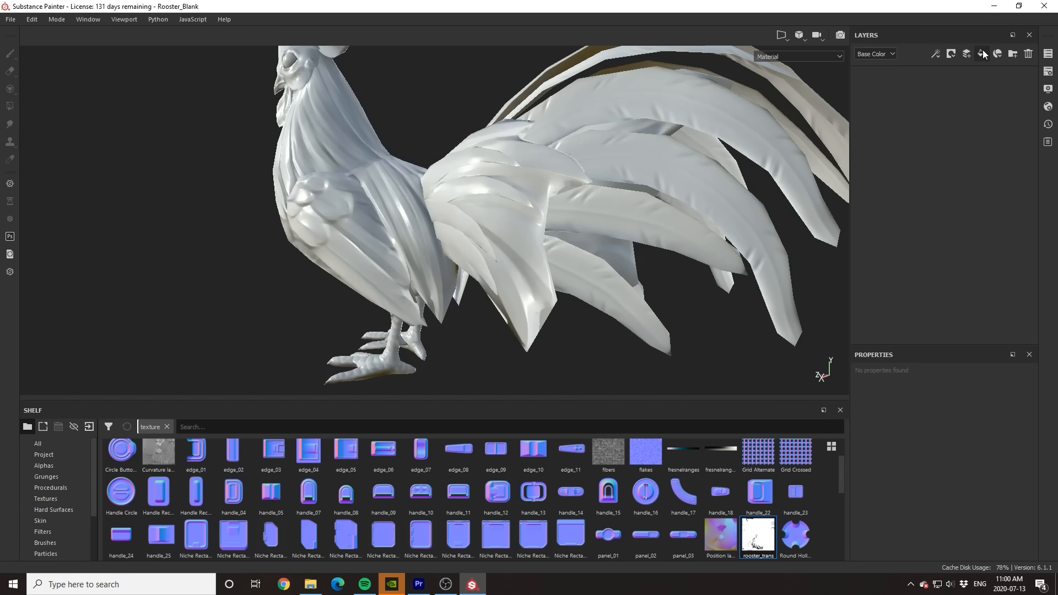
pyautogui.click(982, 52)
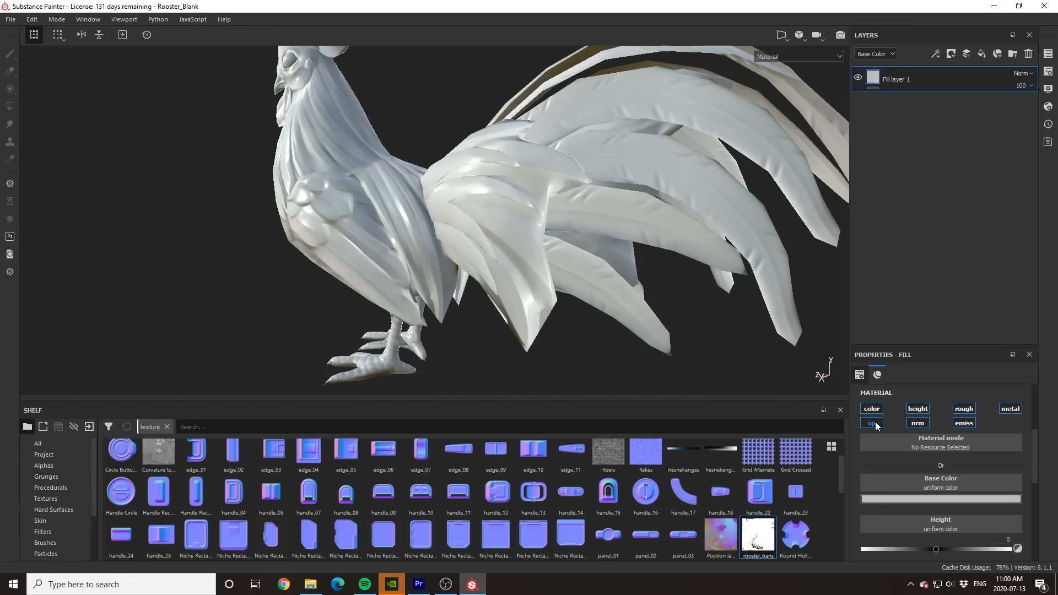
pyautogui.click(870, 423)
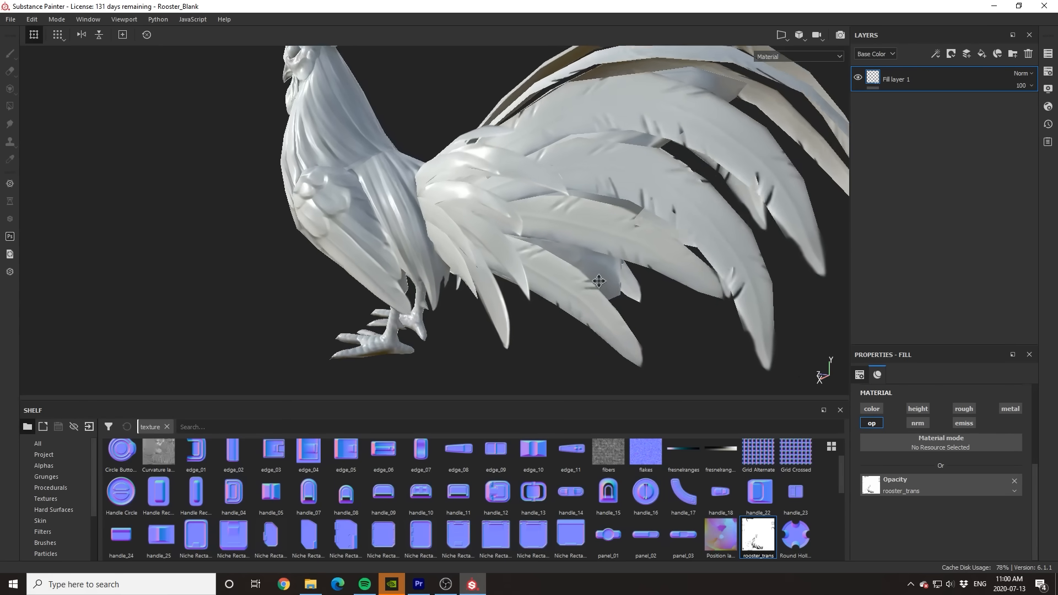
pyautogui.moveTo(598, 281); pyautogui.dragTo(602, 277)
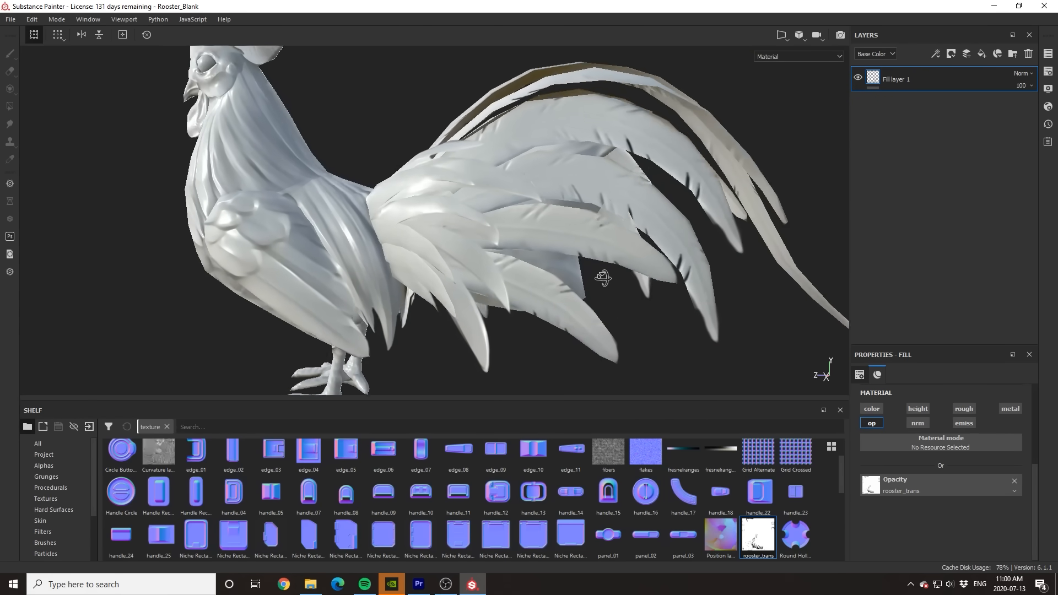
pyautogui.moveTo(600, 278); pyautogui.dragTo(556, 291)
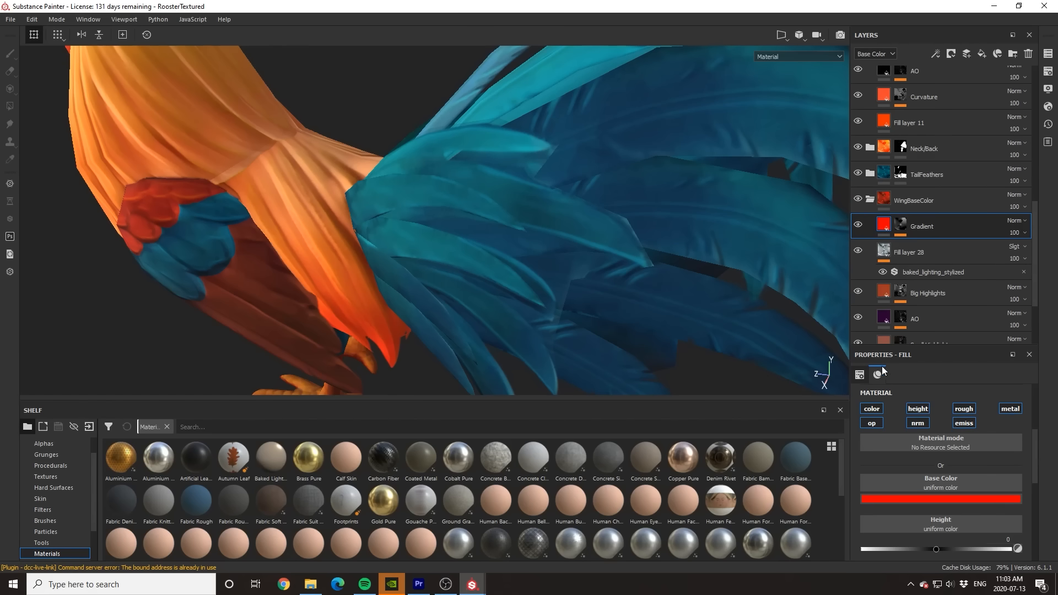
# - Toggle a few colour layers and orbit to inspect the orange body and blue tail
pyautogui.click(870, 423)
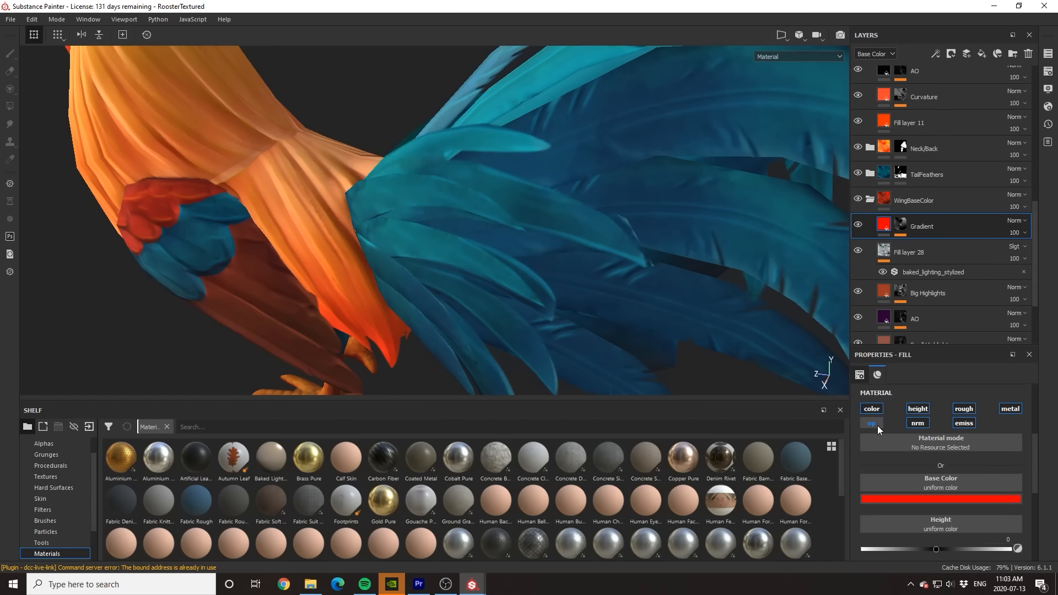
pyautogui.click(870, 407)
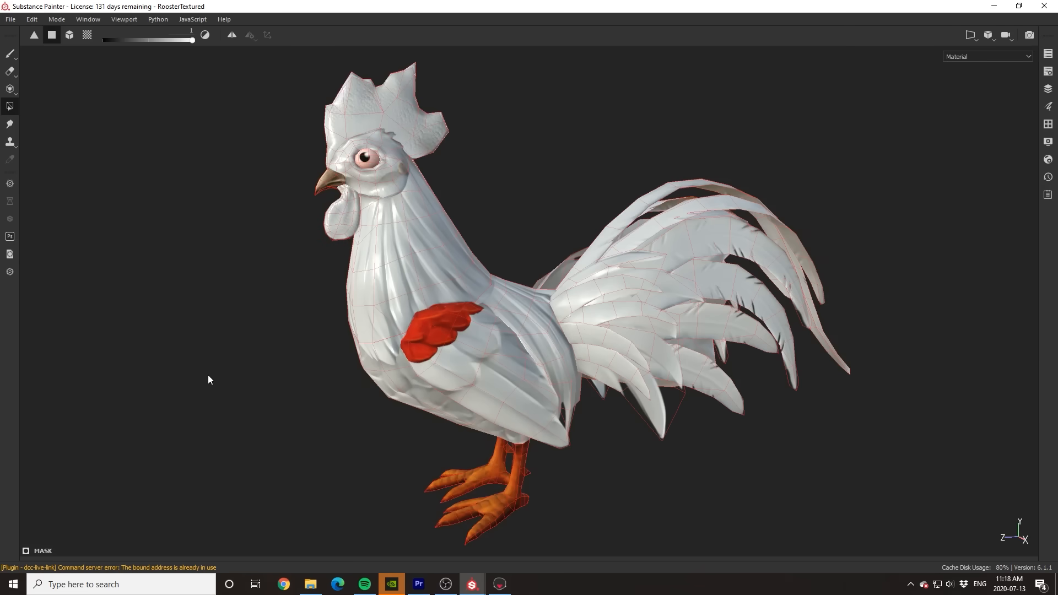
pyautogui.moveTo(210, 379); pyautogui.dragTo(229, 370)
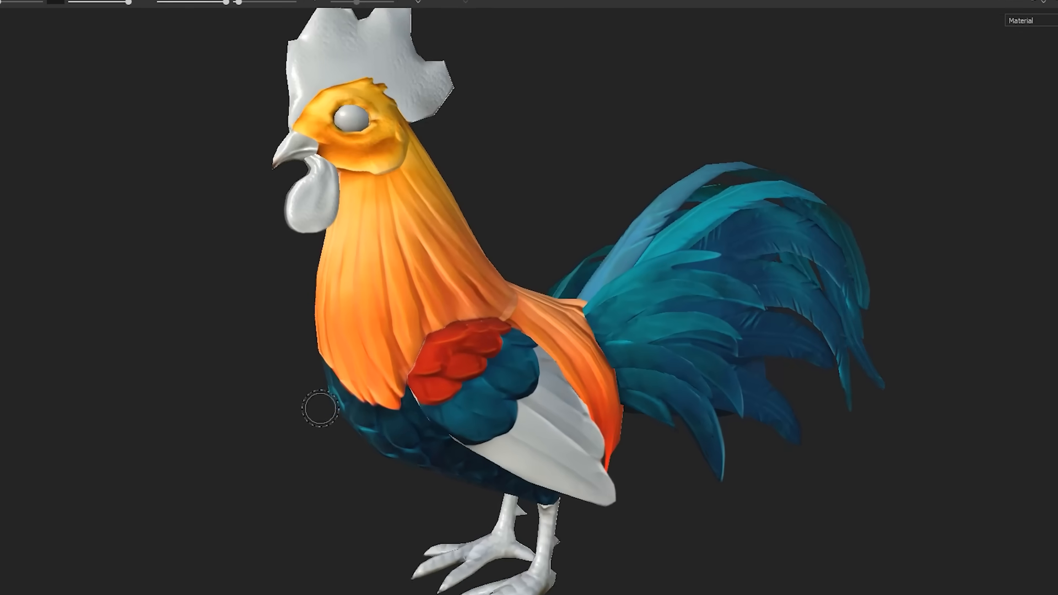
pyautogui.moveTo(324, 418); pyautogui.dragTo(318, 356)
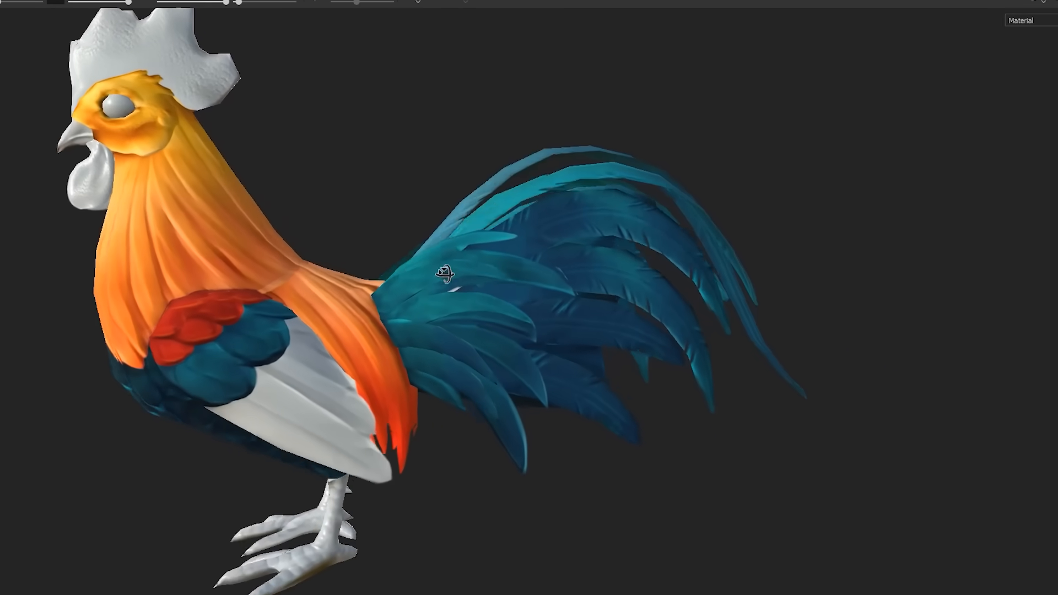
pyautogui.moveTo(445, 273); pyautogui.dragTo(489, 290)
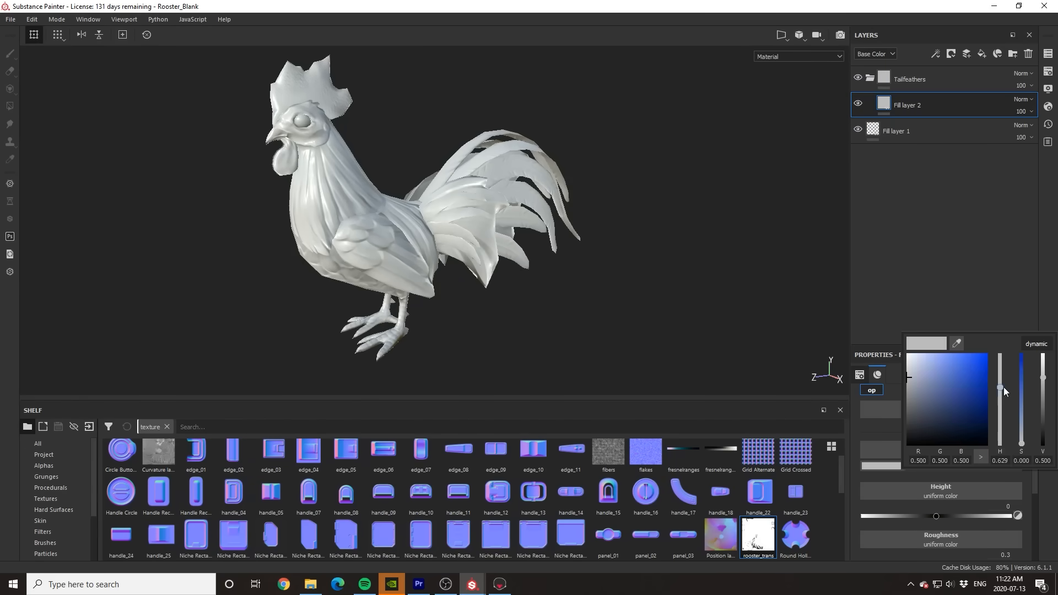
# - Add a black mask to the Tailfeathers folder and clean the blue edge along chest and wing
pyautogui.rightClick(907, 78)
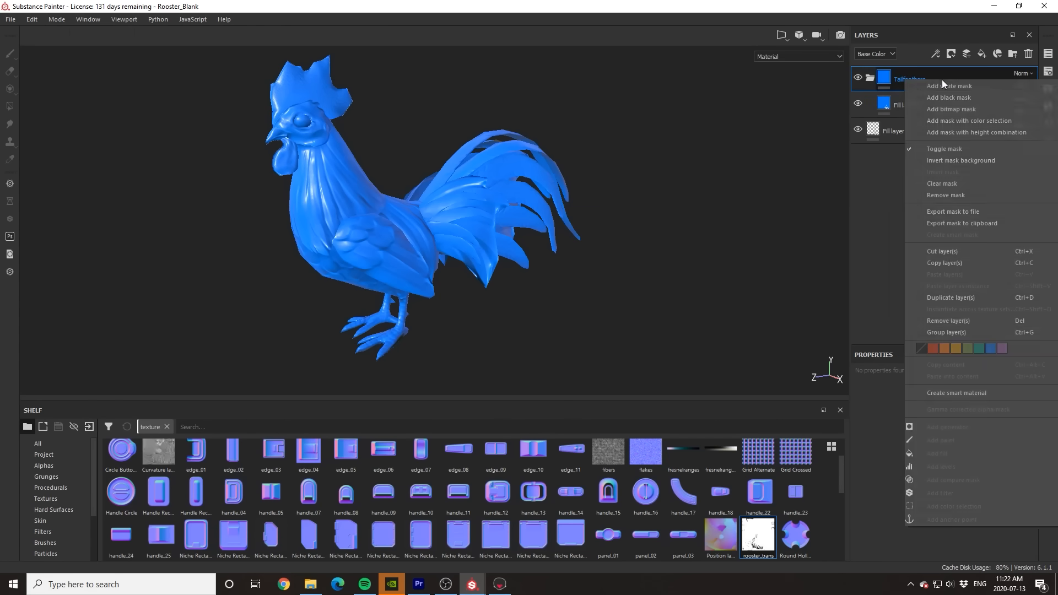
pyautogui.click(947, 97)
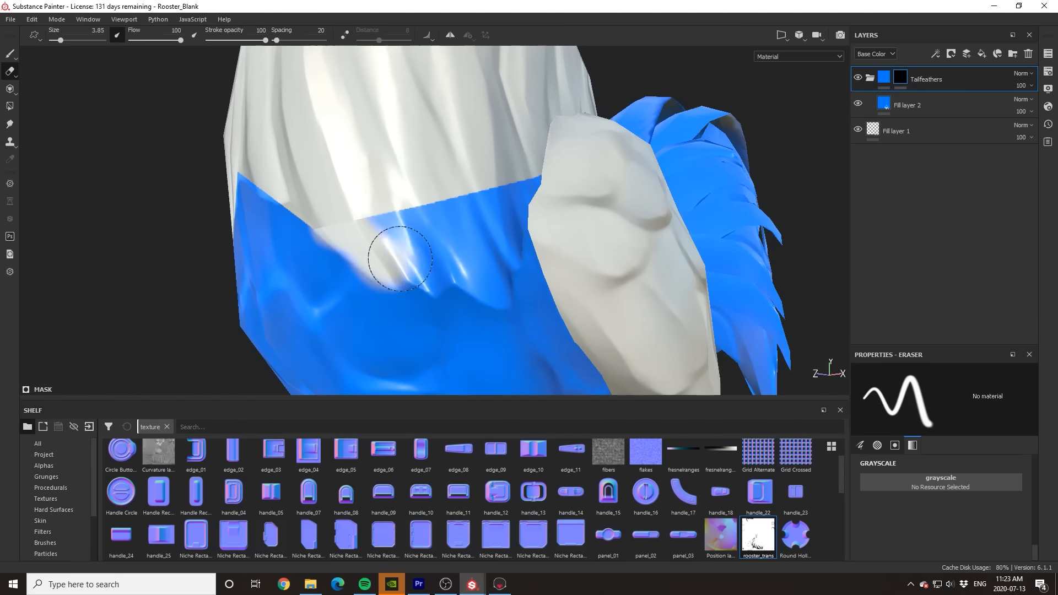
pyautogui.moveTo(400, 258); pyautogui.dragTo(515, 204)
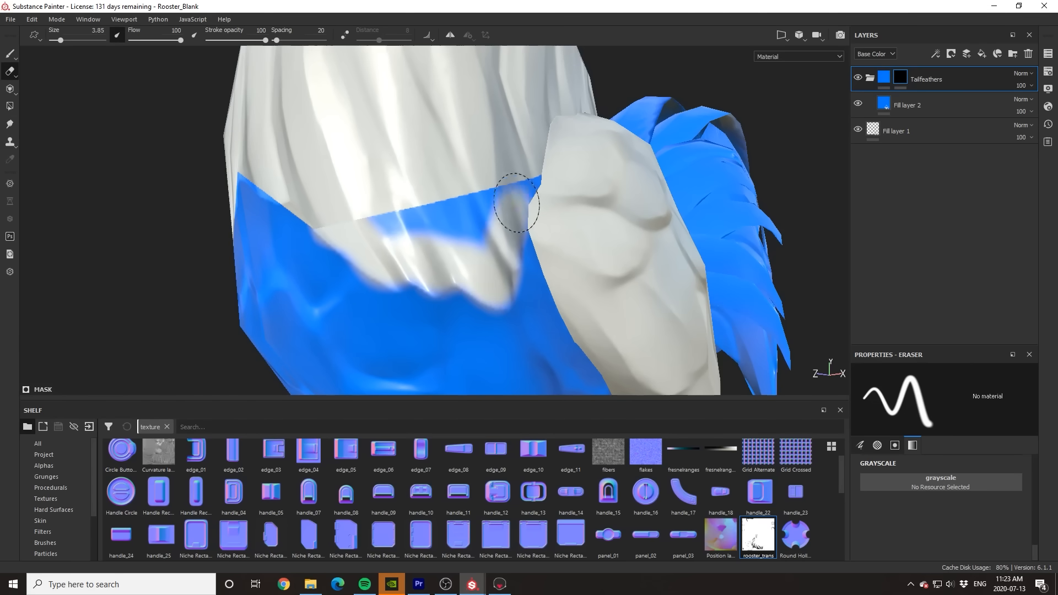
pyautogui.moveTo(516, 205); pyautogui.dragTo(344, 226)
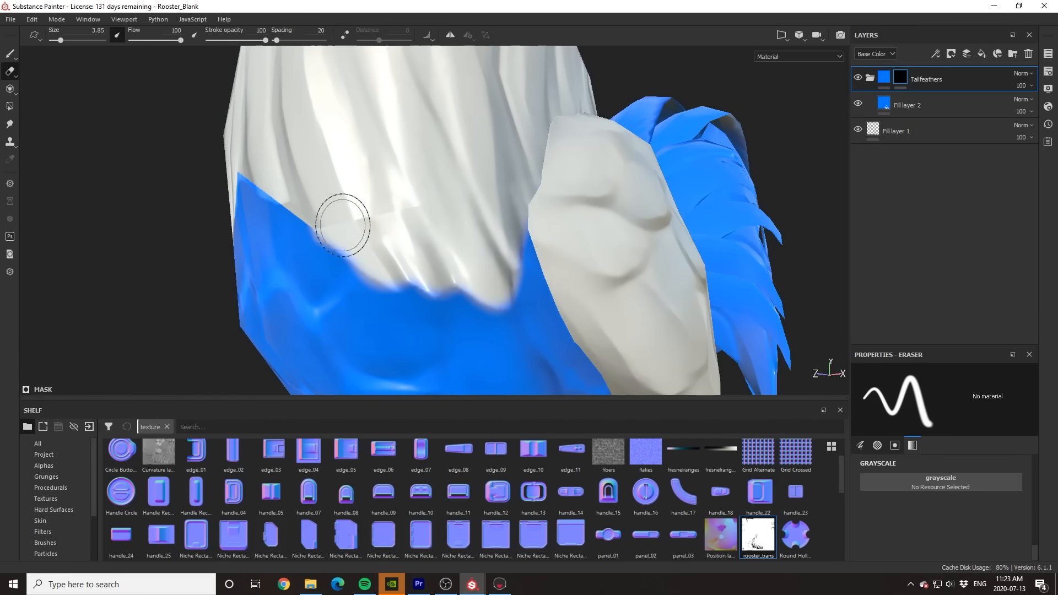
pyautogui.moveTo(344, 222); pyautogui.dragTo(477, 248)
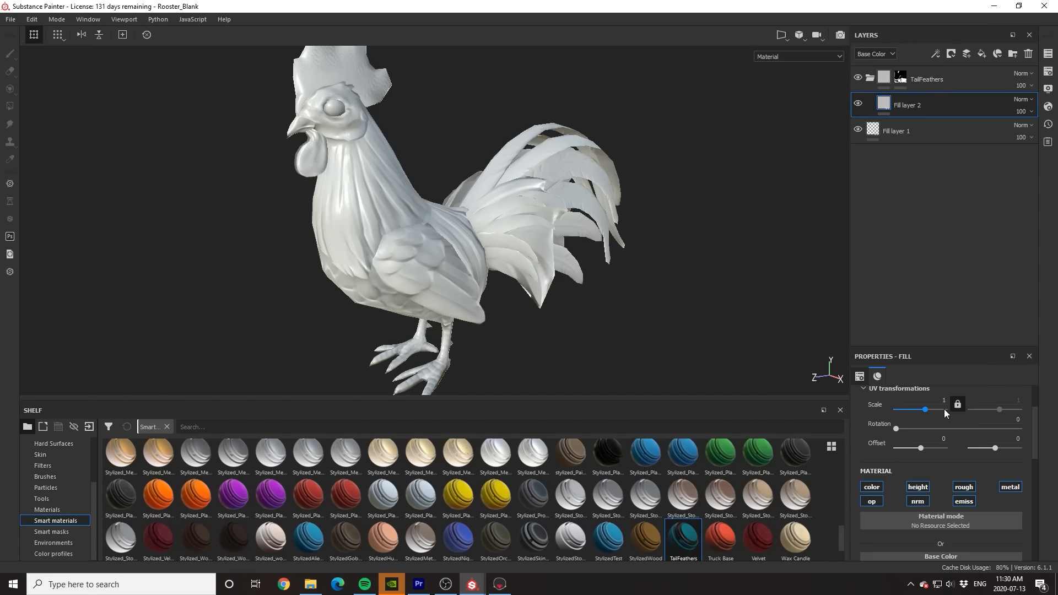
# - Set Fill layer 2's base colour to dark navy blue and roughness to 1
pyautogui.click(870, 486)
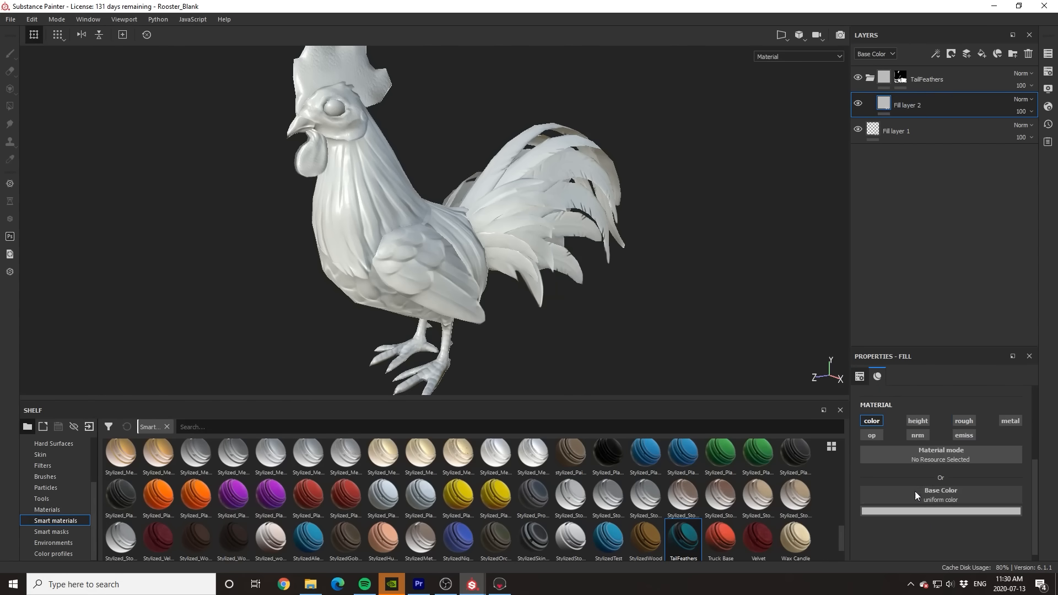
pyautogui.click(939, 511)
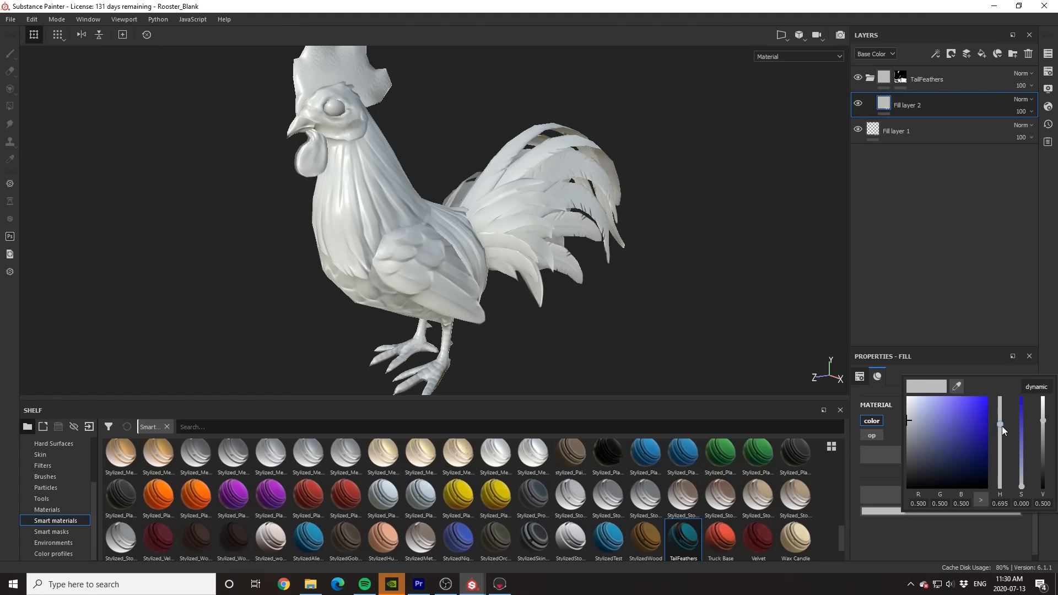
pyautogui.moveTo(1000, 429); pyautogui.dragTo(1000, 435)
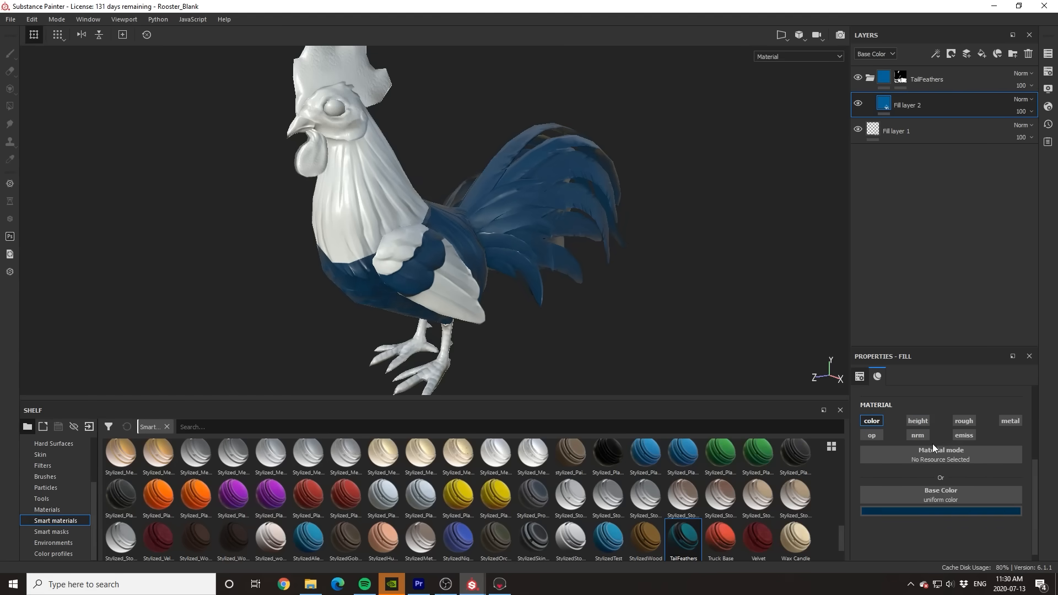
pyautogui.click(963, 420)
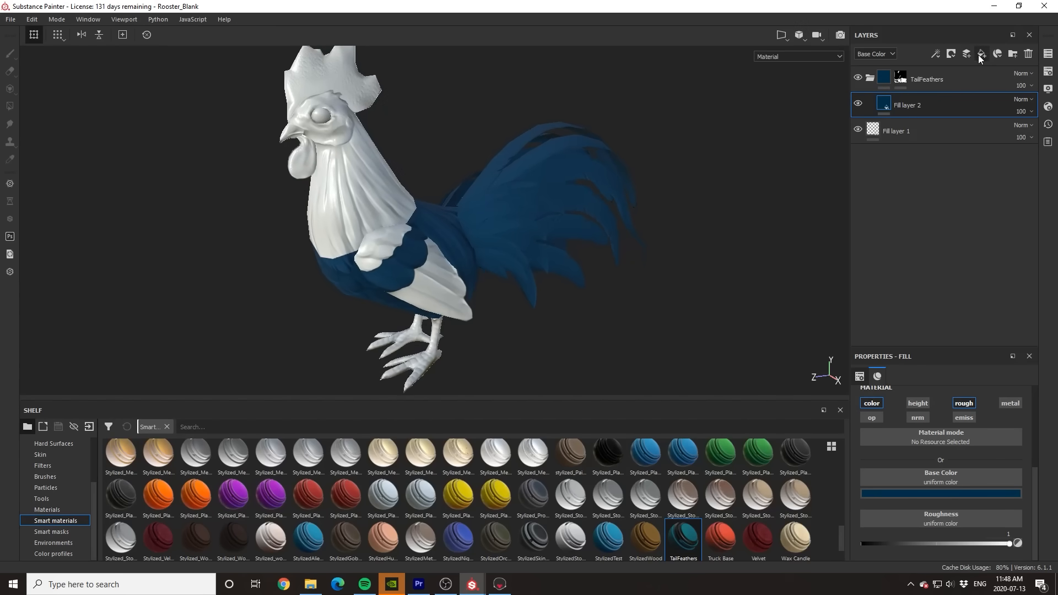
# - Add a fill layer above the navy one masked with Grunge Charcoal from the Grunges shelf
pyautogui.click(981, 52)
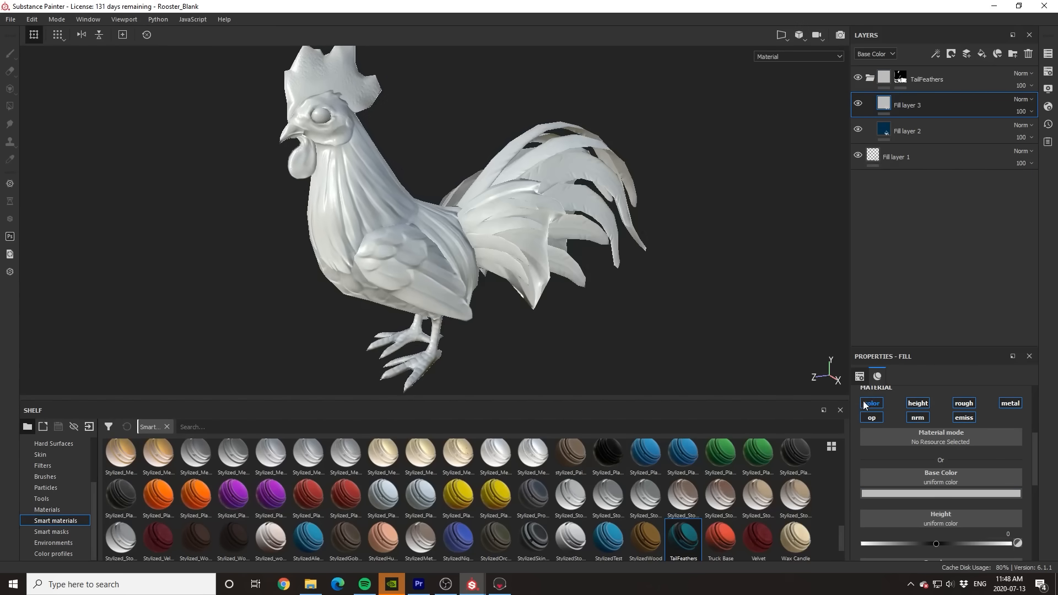
pyautogui.rightClick(931, 105)
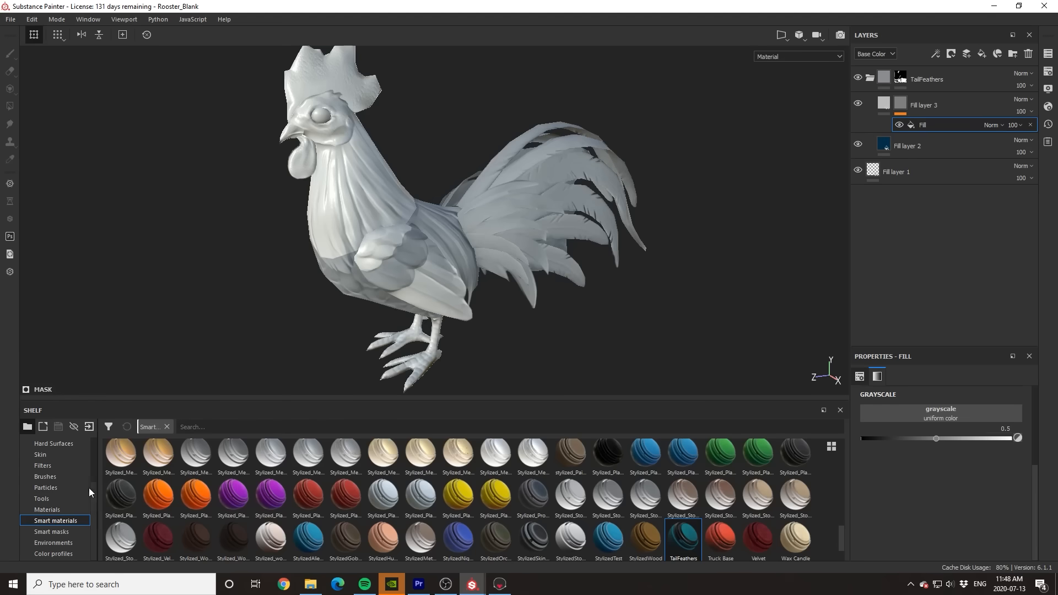
pyautogui.click(46, 476)
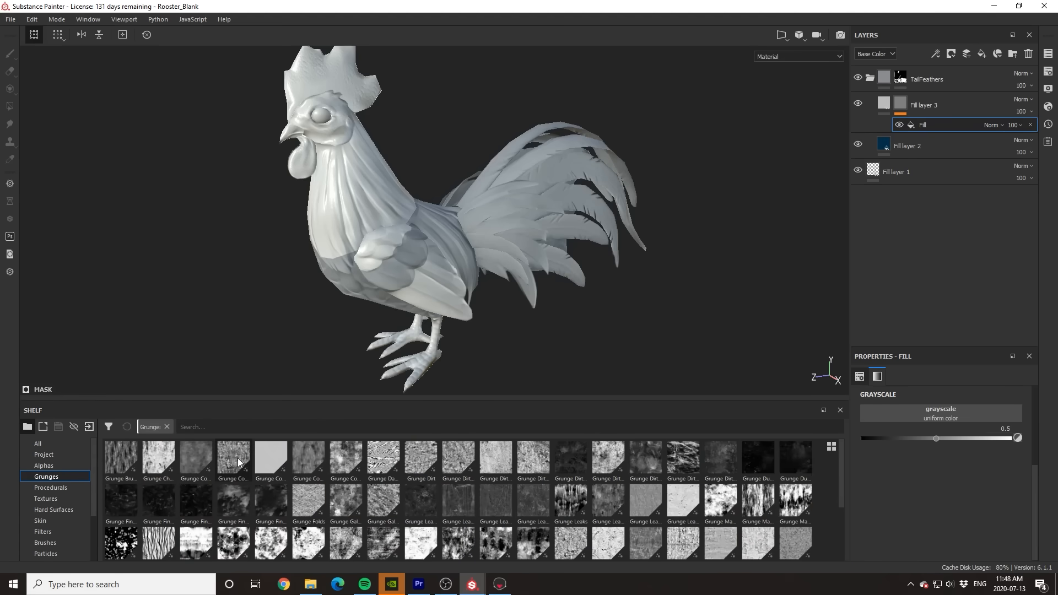
pyautogui.doubleClick(233, 456)
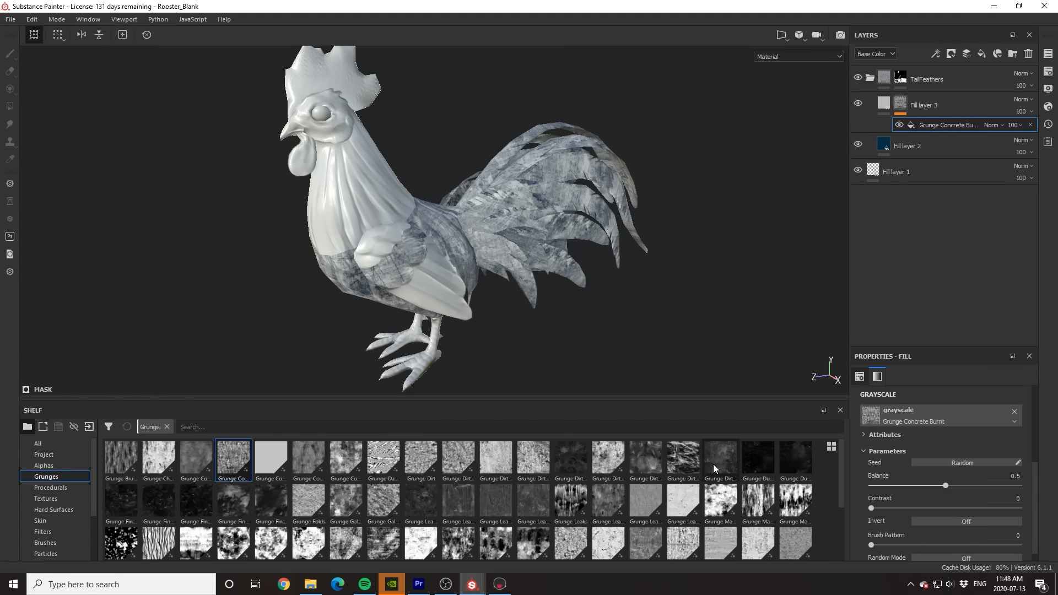
pyautogui.click(719, 458)
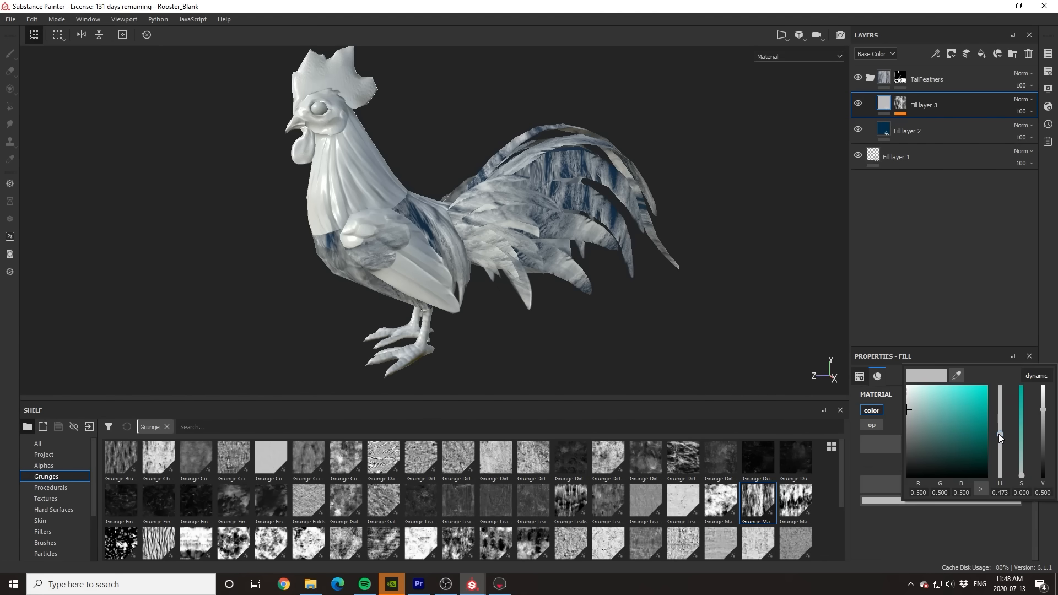
# - Pick a darkened teal-blue base colour for the grunge fill layer
pyautogui.click(1000, 432)
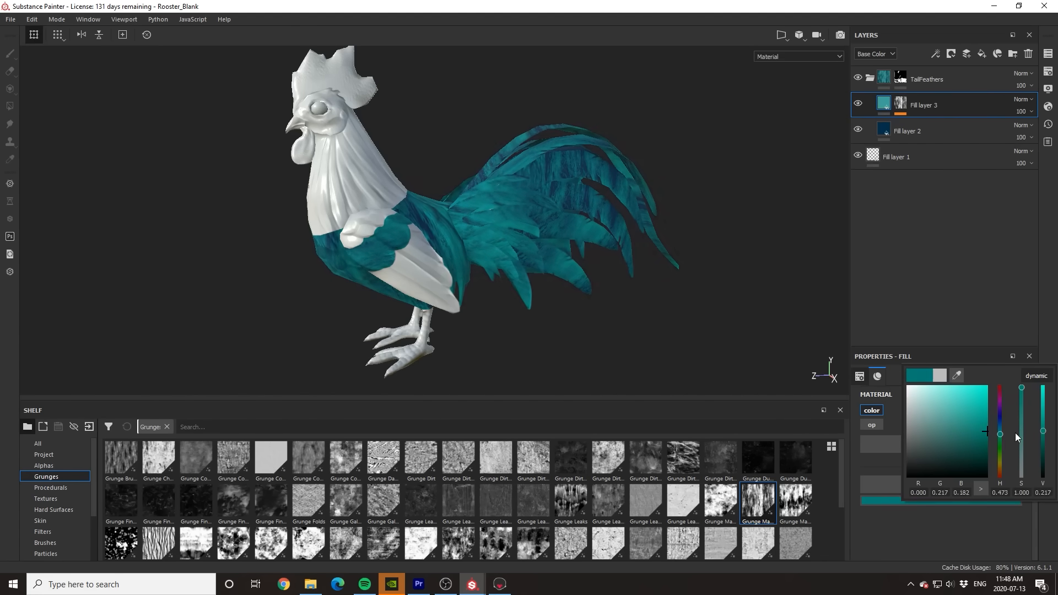
pyautogui.moveTo(1000, 434); pyautogui.dragTo(1000, 453)
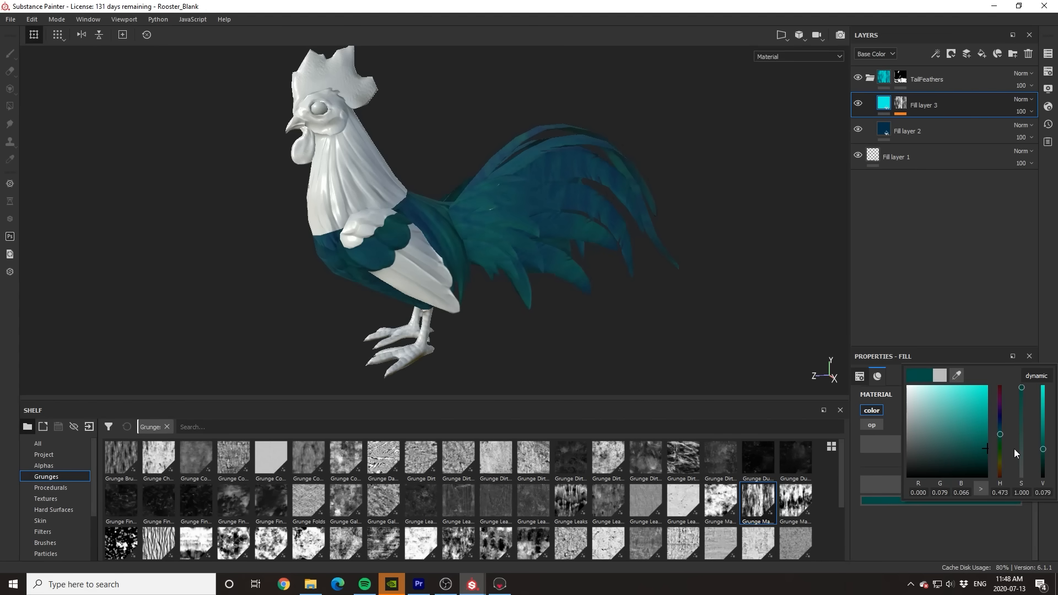
pyautogui.moveTo(1015, 452); pyautogui.dragTo(1001, 431)
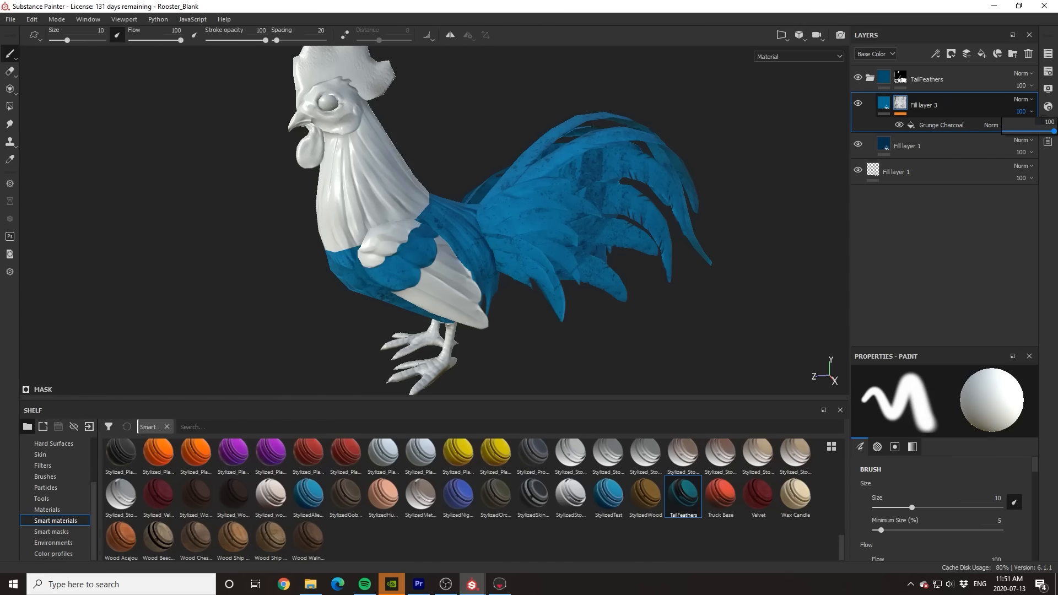
# - Add a Blur Slope filter at intensity ~3 to the grunge mask and drop layer opacity to 23
pyautogui.moveTo(1050, 131); pyautogui.dragTo(1011, 131)
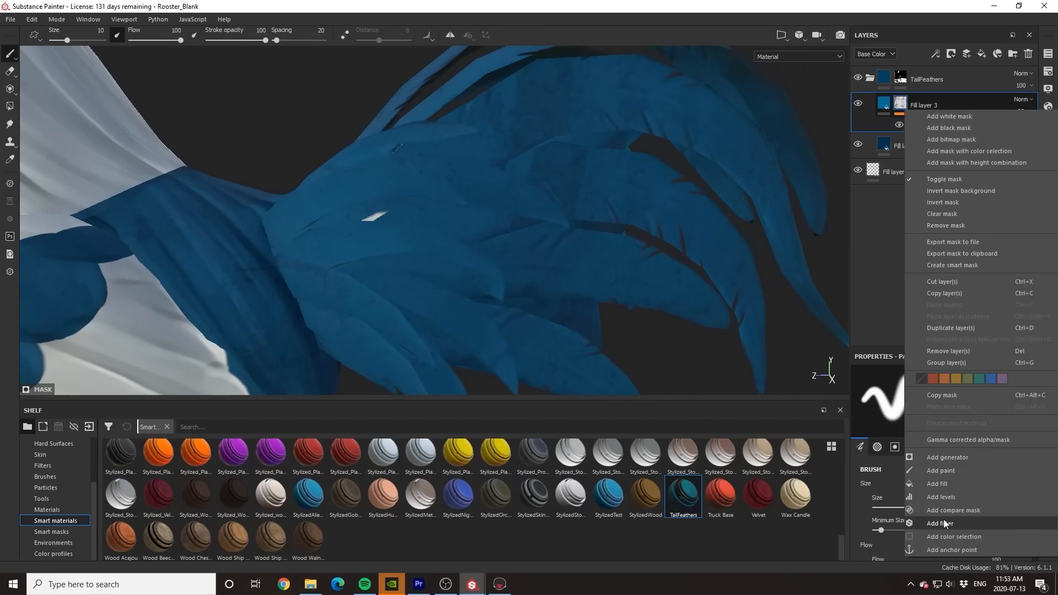
pyautogui.click(940, 523)
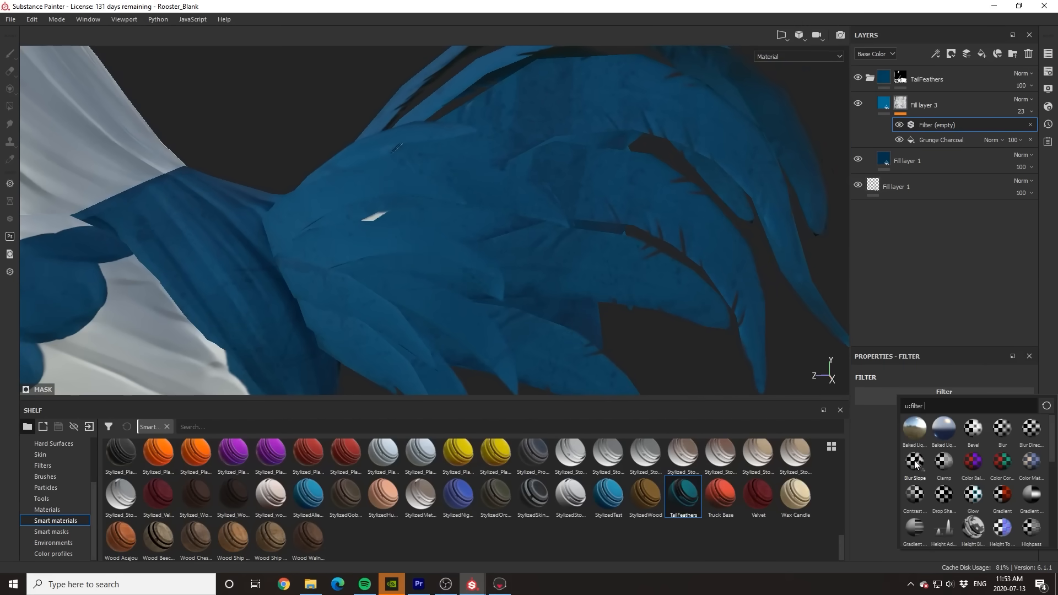
pyautogui.click(915, 462)
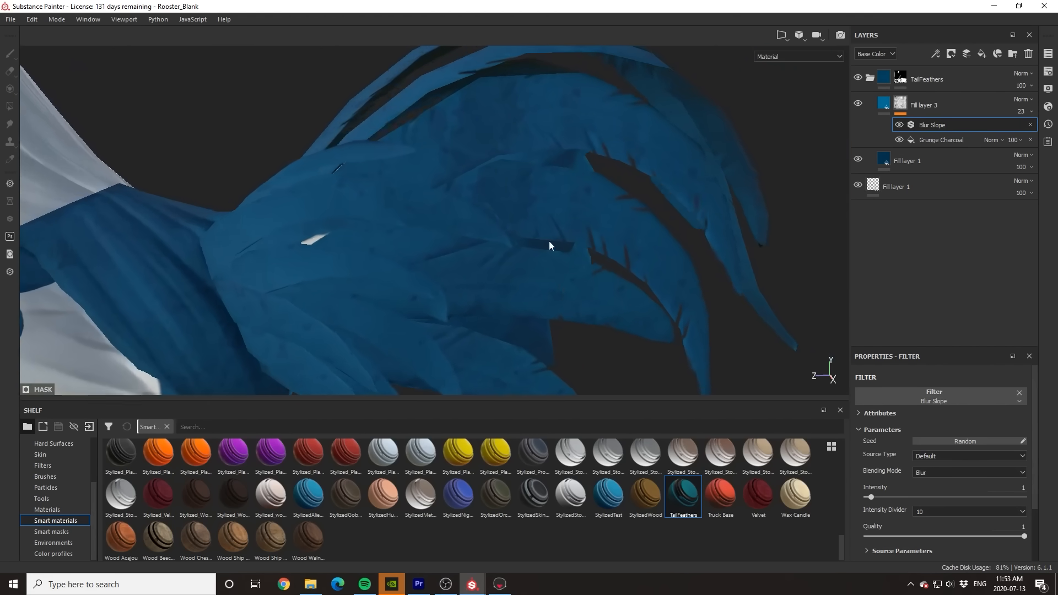
pyautogui.moveTo(870, 497); pyautogui.dragTo(881, 497)
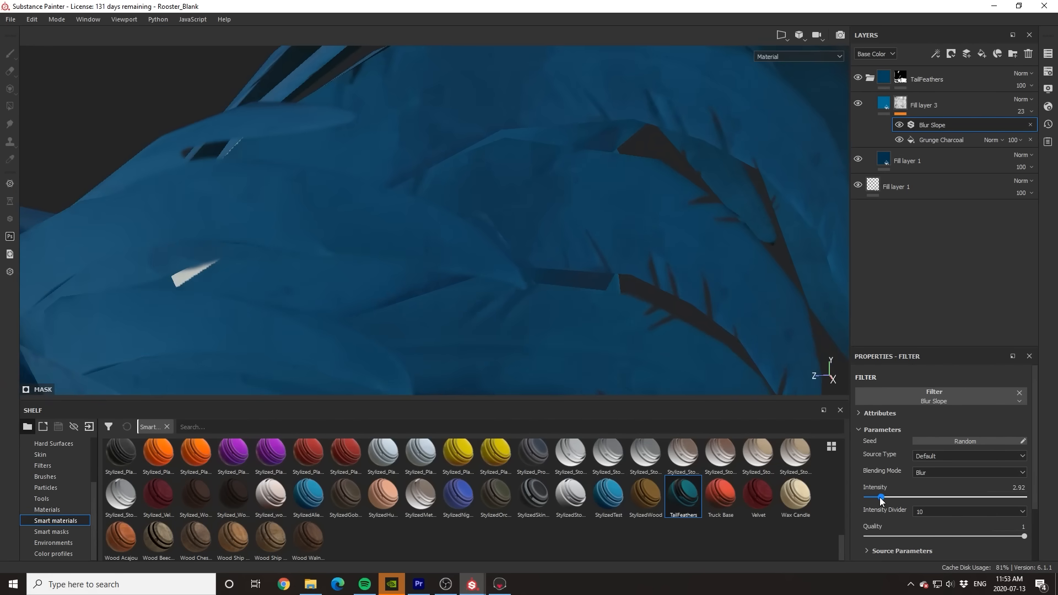
pyautogui.moveTo(884, 497); pyautogui.dragTo(879, 497)
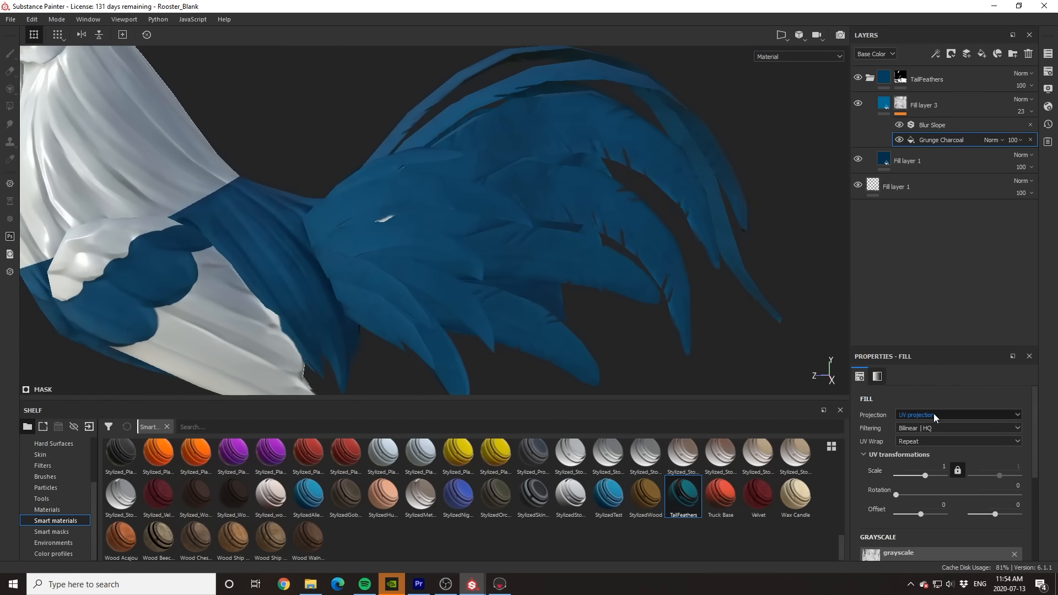
pyautogui.moveTo(910, 495); pyautogui.dragTo(910, 495)
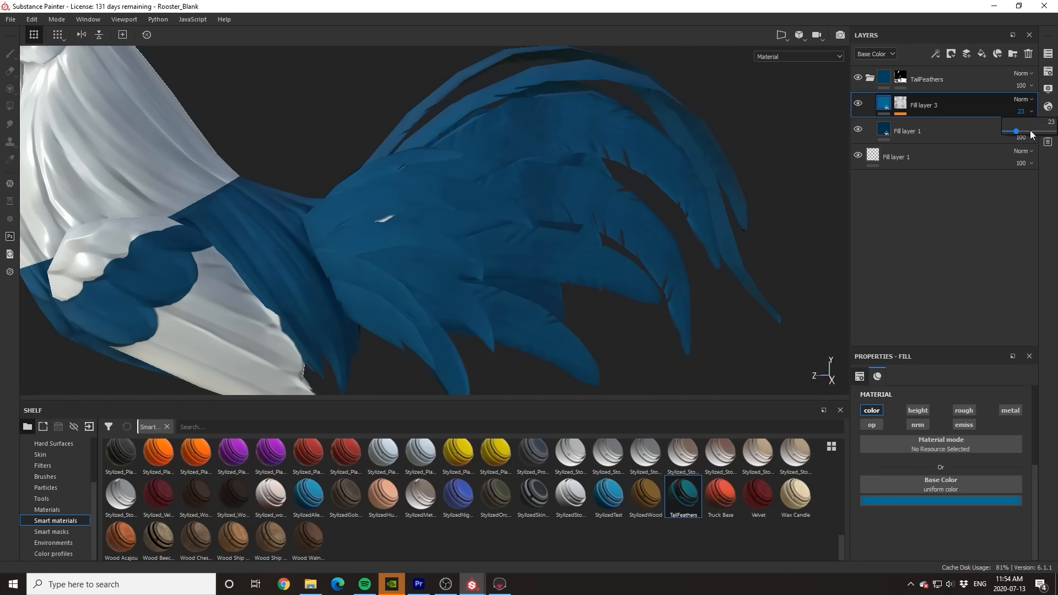
pyautogui.moveTo(1015, 131); pyautogui.dragTo(1026, 131)
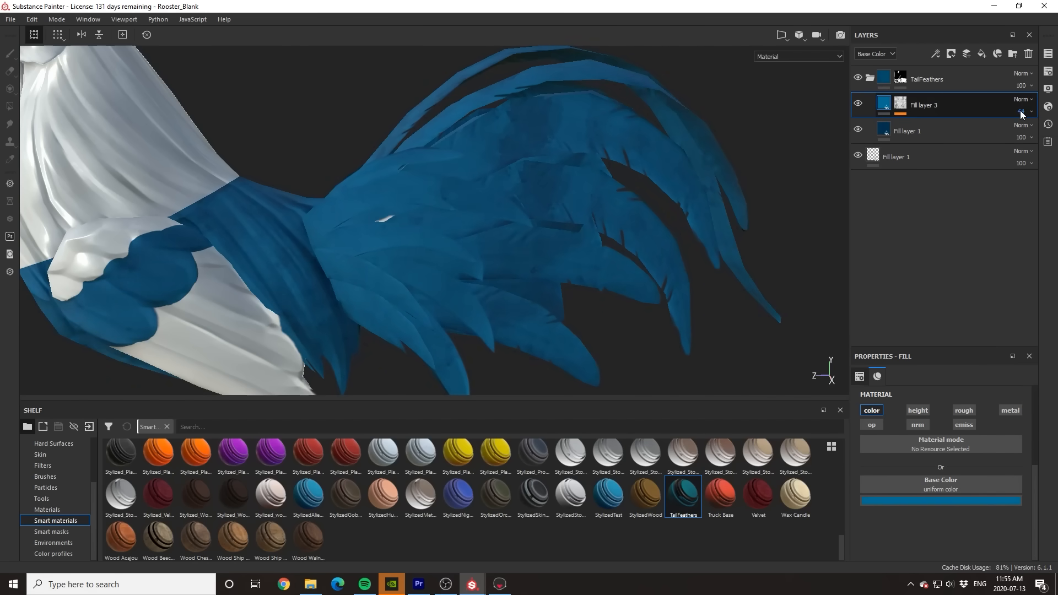
pyautogui.moveTo(1025, 111); pyautogui.dragTo(1023, 132)
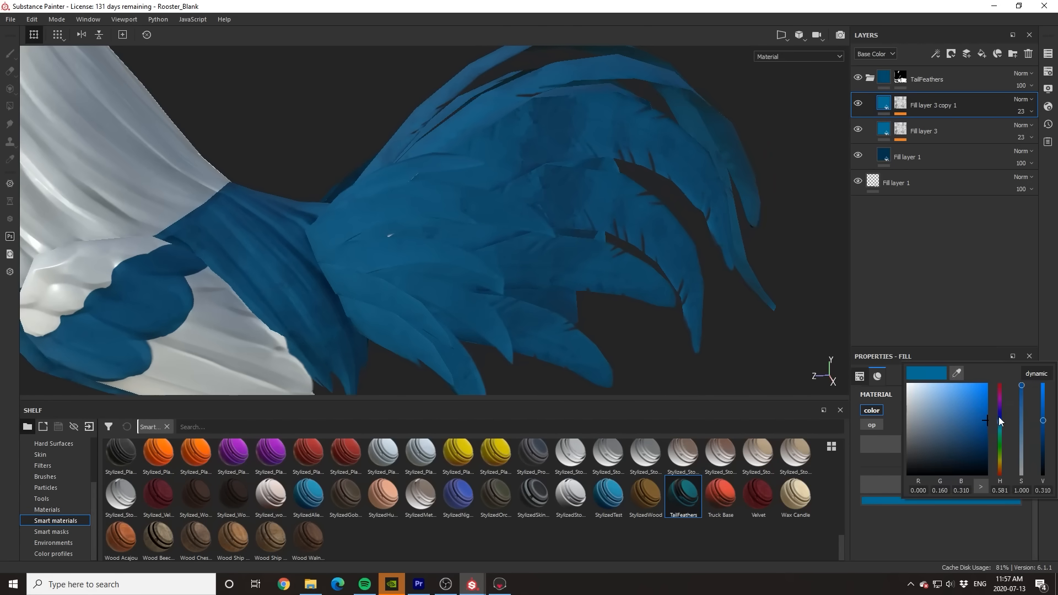
# - Tint the duplicated layer teal and swap its mask to a slightly rotated Grunge Concrete
pyautogui.click(900, 104)
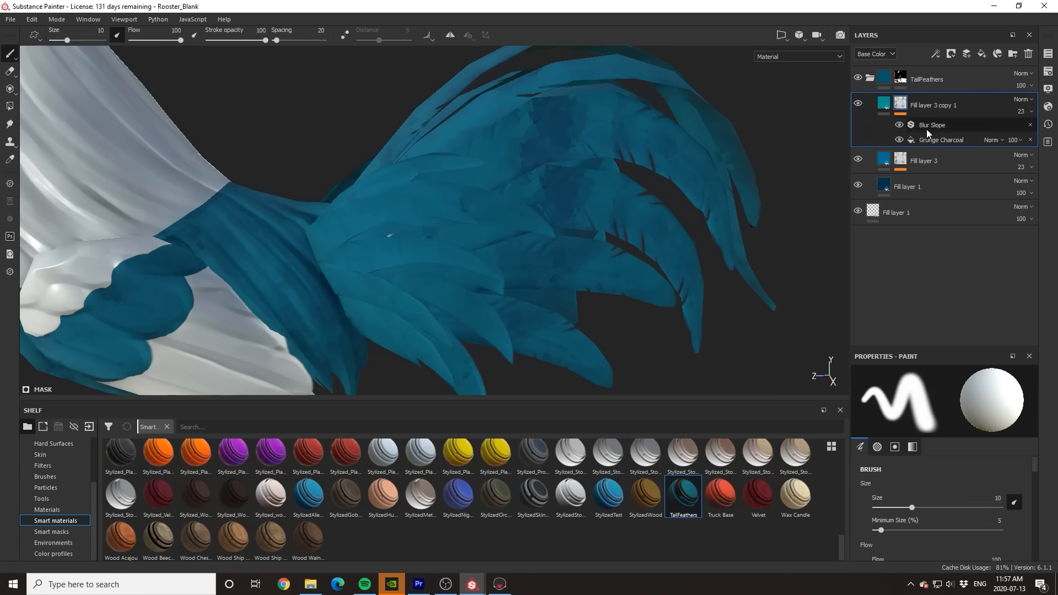
pyautogui.click(939, 140)
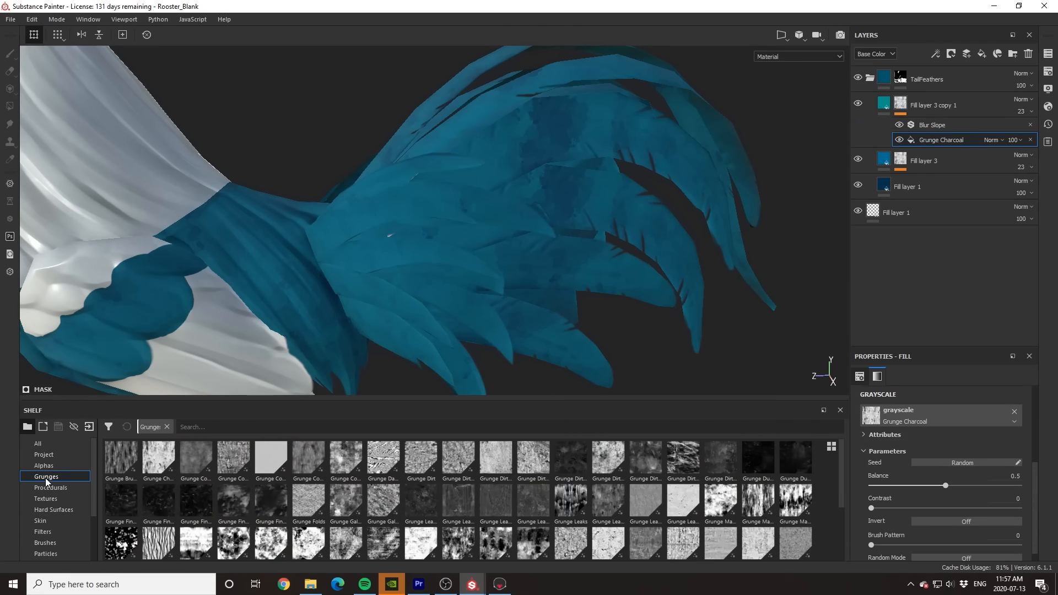
pyautogui.click(233, 460)
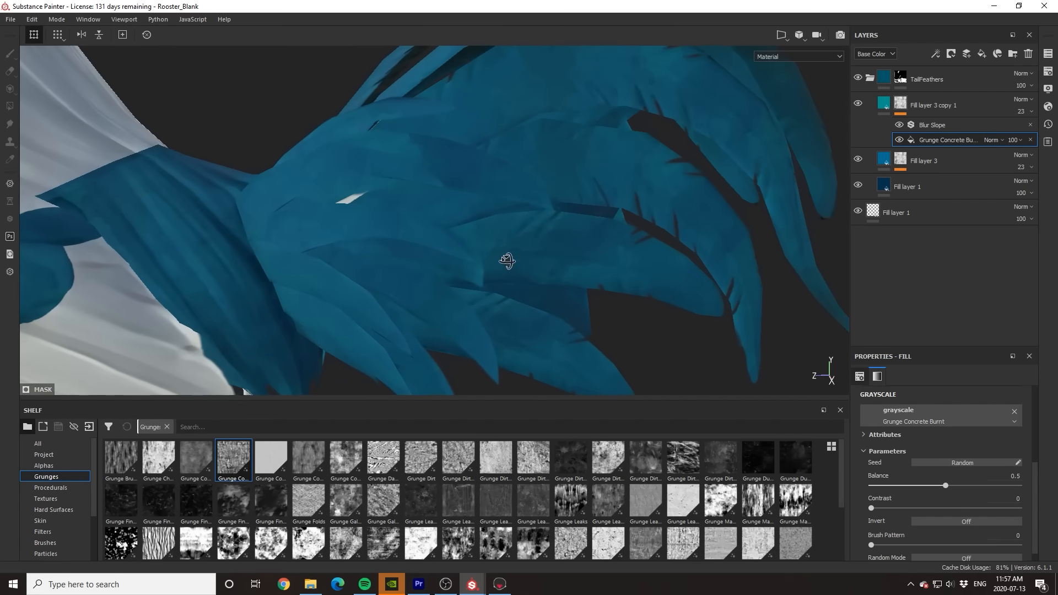
pyautogui.moveTo(505, 261); pyautogui.dragTo(452, 276)
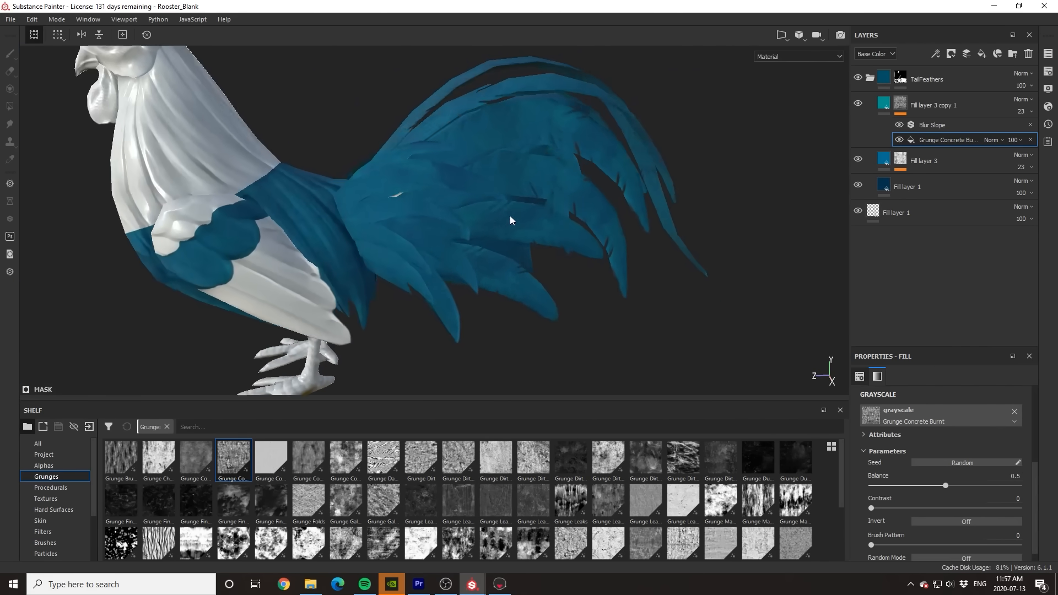
pyautogui.moveTo(509, 220); pyautogui.dragTo(518, 237)
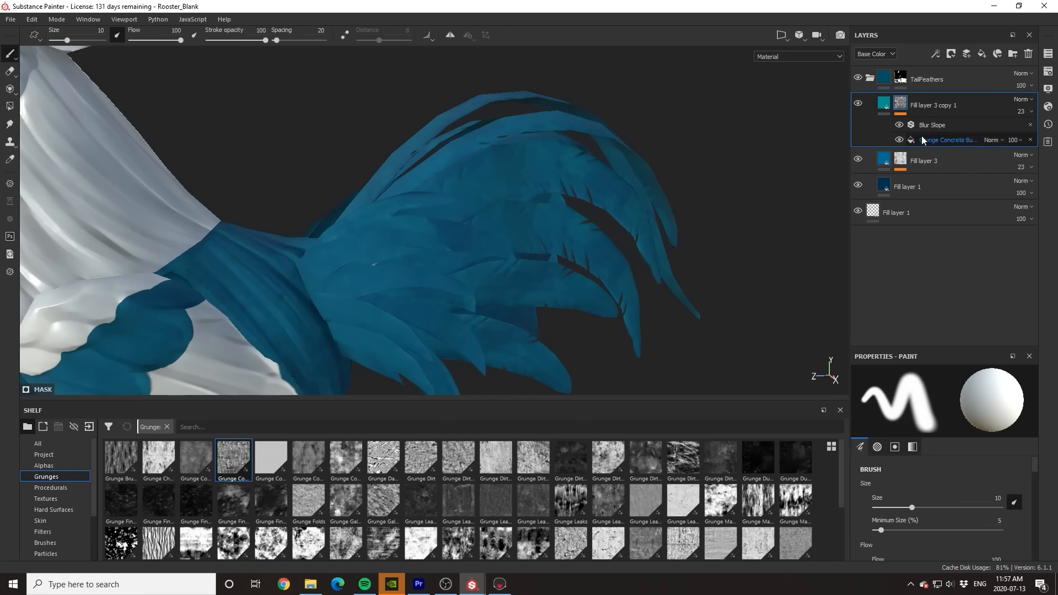
pyautogui.click(948, 140)
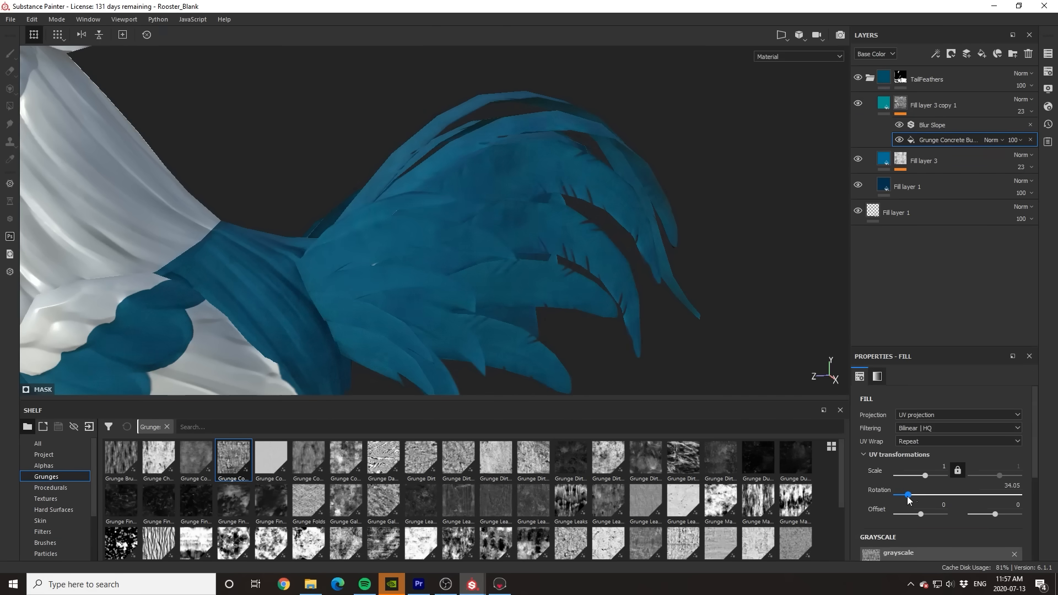
pyautogui.moveTo(906, 493); pyautogui.dragTo(899, 494)
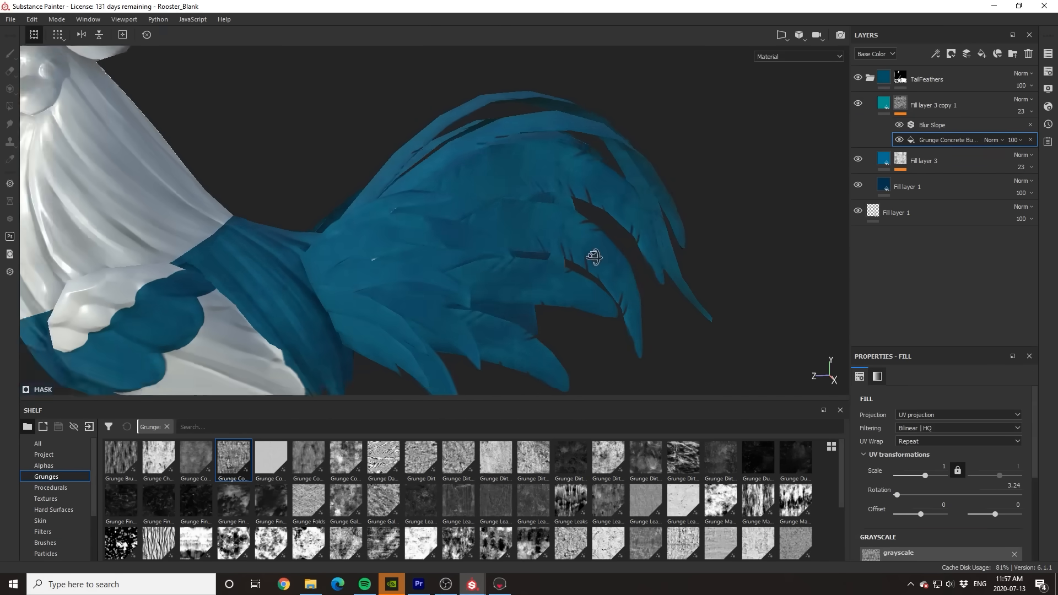
pyautogui.moveTo(594, 257); pyautogui.dragTo(427, 270)
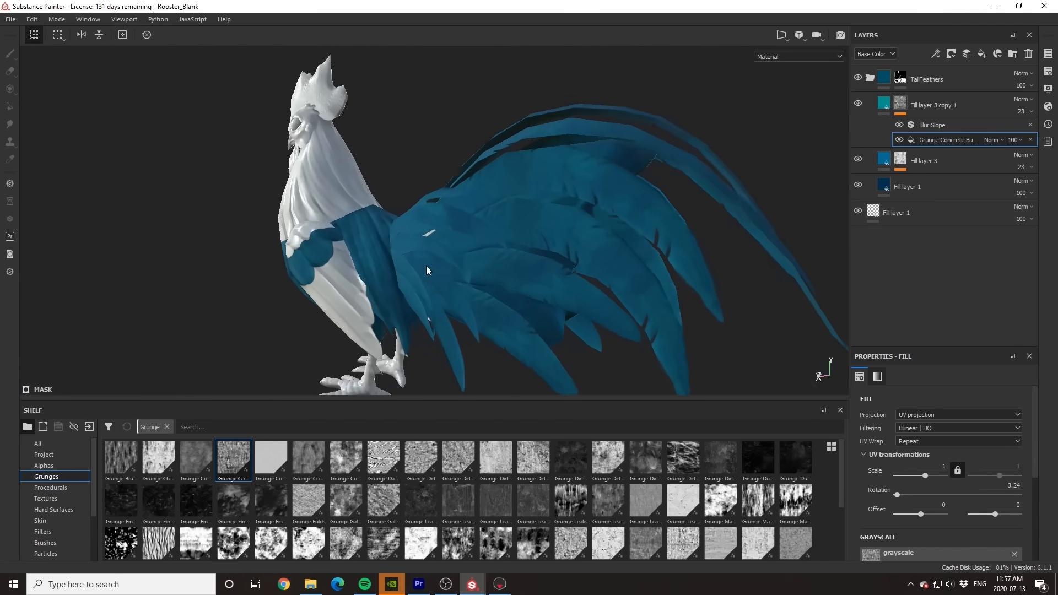
pyautogui.moveTo(425, 271); pyautogui.dragTo(573, 280)
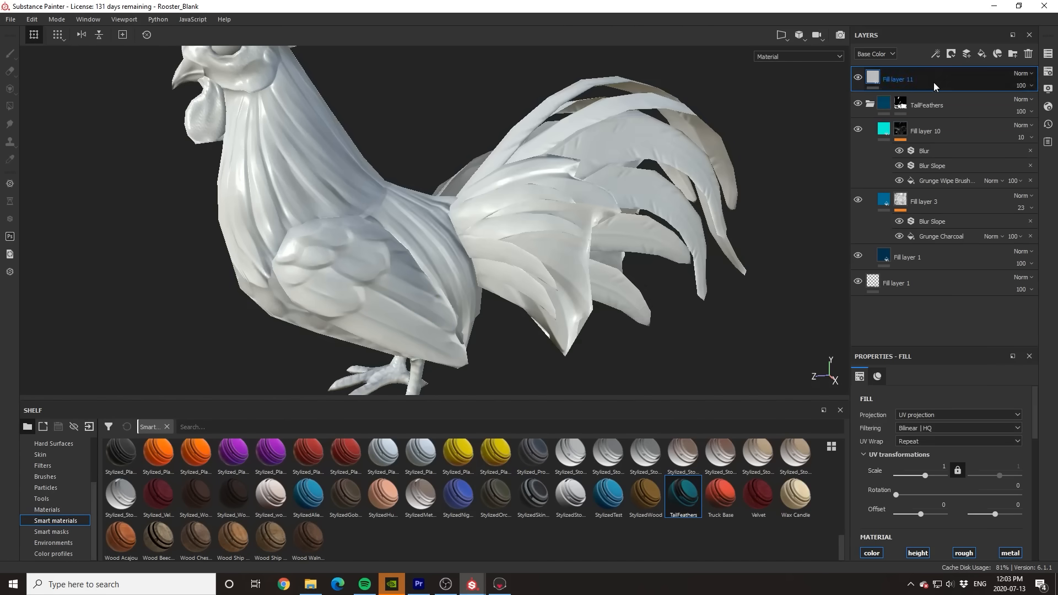
# - Add a fill layer with a Mask Editor edges mask, tuning sharp, medium and big edge amounts
pyautogui.rightClick(907, 105)
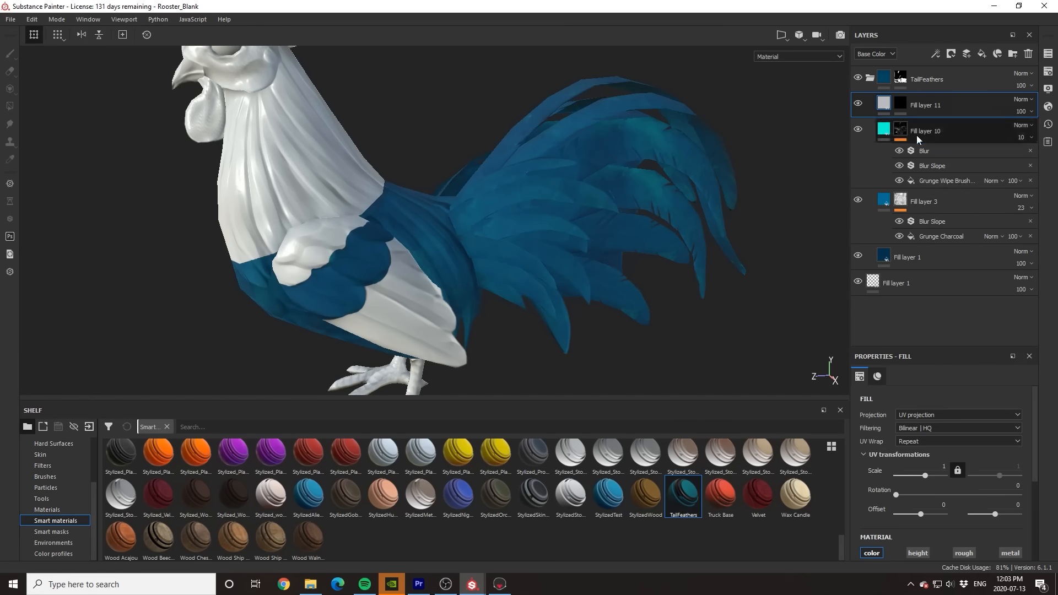
pyautogui.rightClick(899, 101)
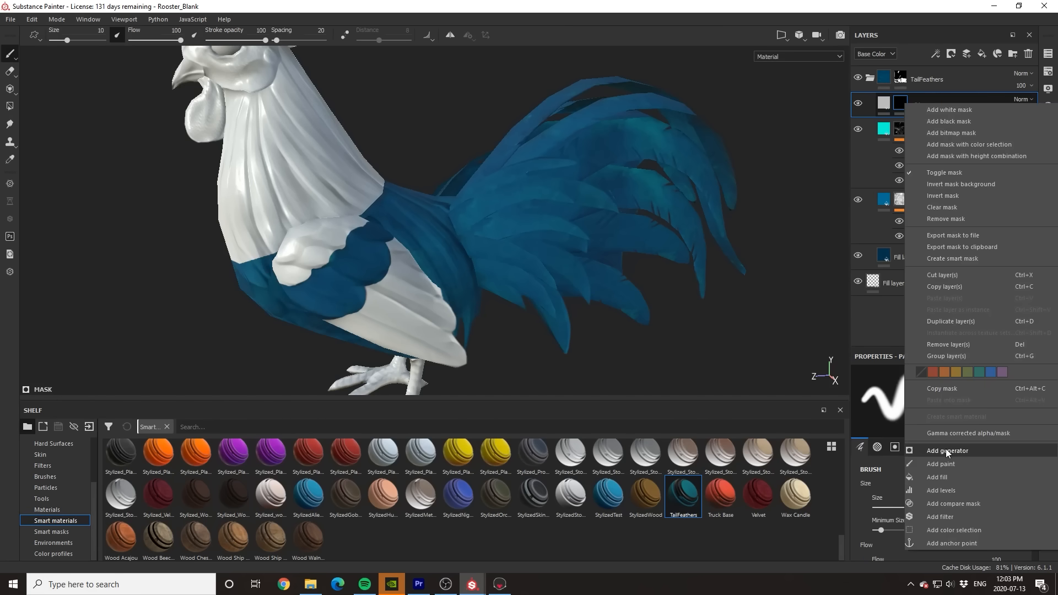
pyautogui.click(945, 449)
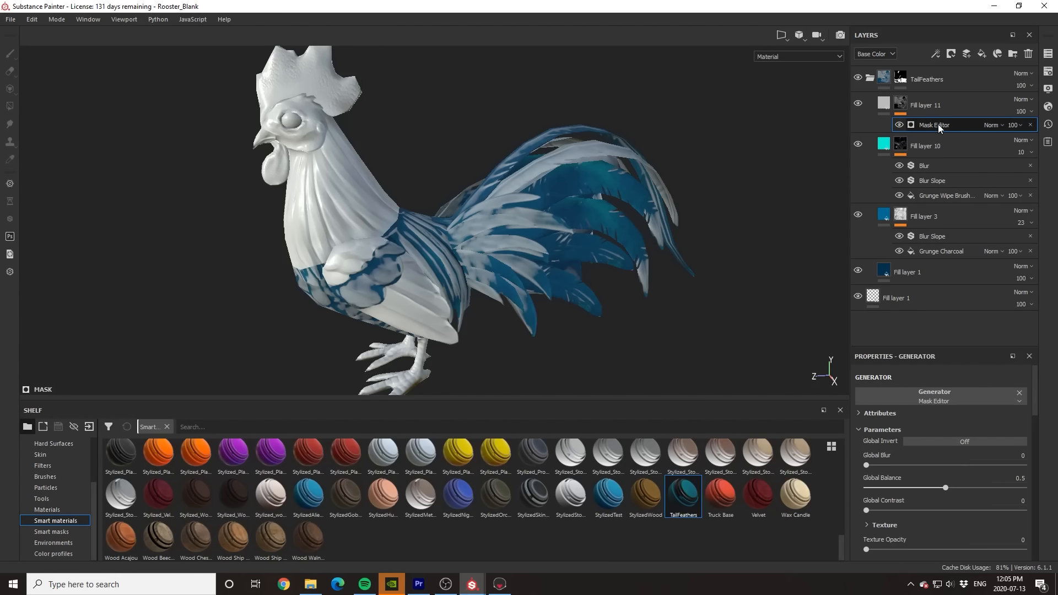
pyautogui.scroll(-3)
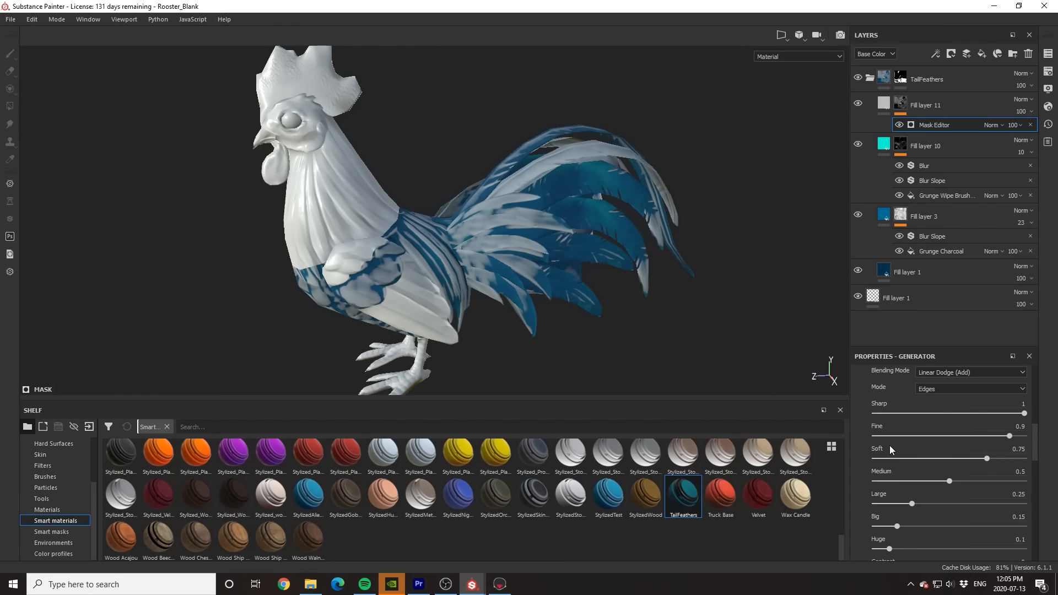
pyautogui.moveTo(1023, 412); pyautogui.dragTo(899, 412)
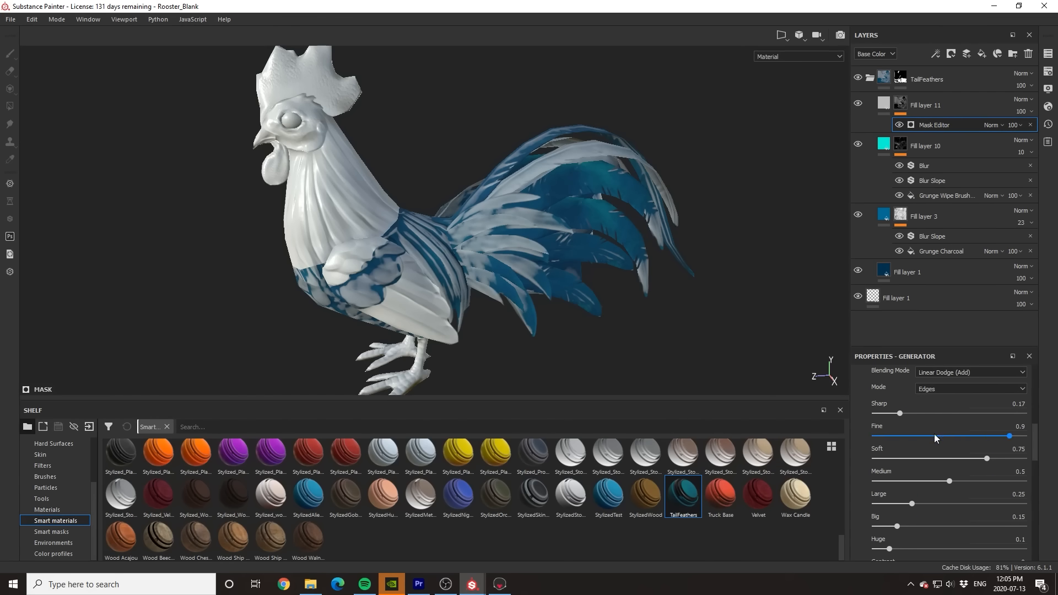
pyautogui.moveTo(1010, 436); pyautogui.dragTo(891, 436)
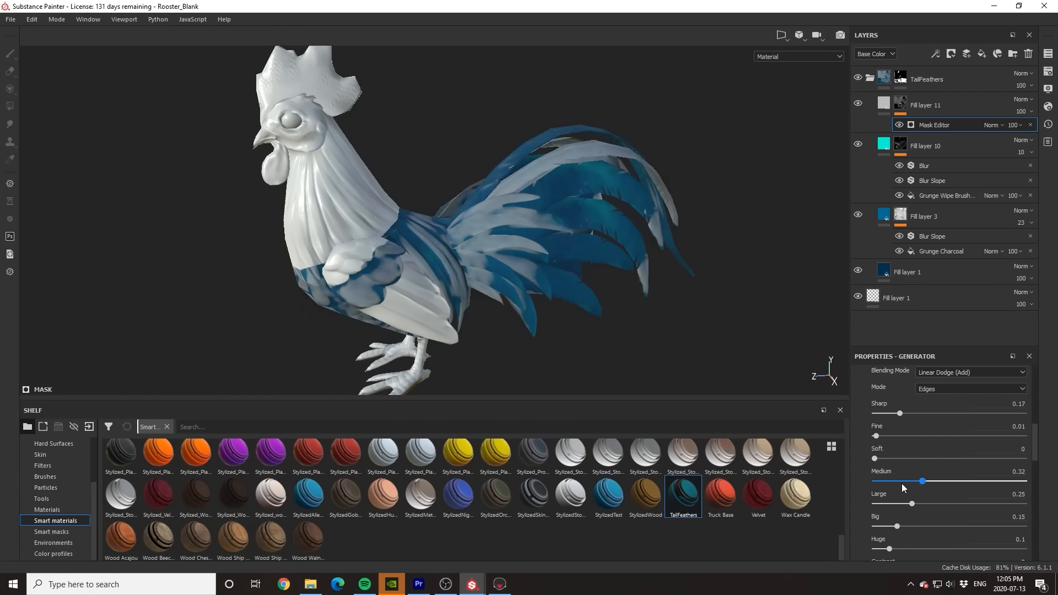
pyautogui.moveTo(922, 480); pyautogui.dragTo(919, 480)
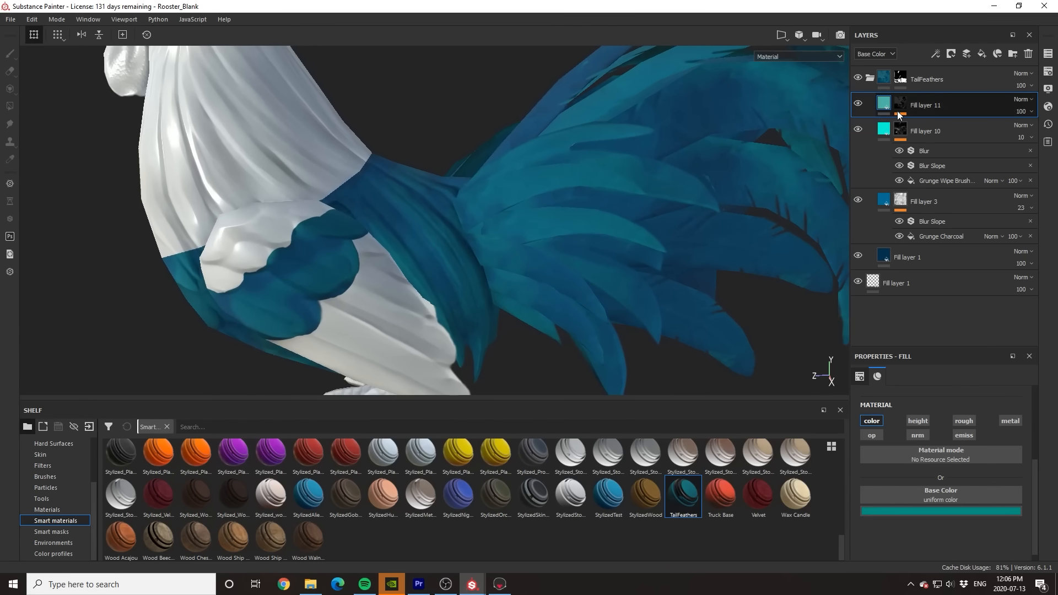
pyautogui.rightClick(924, 105)
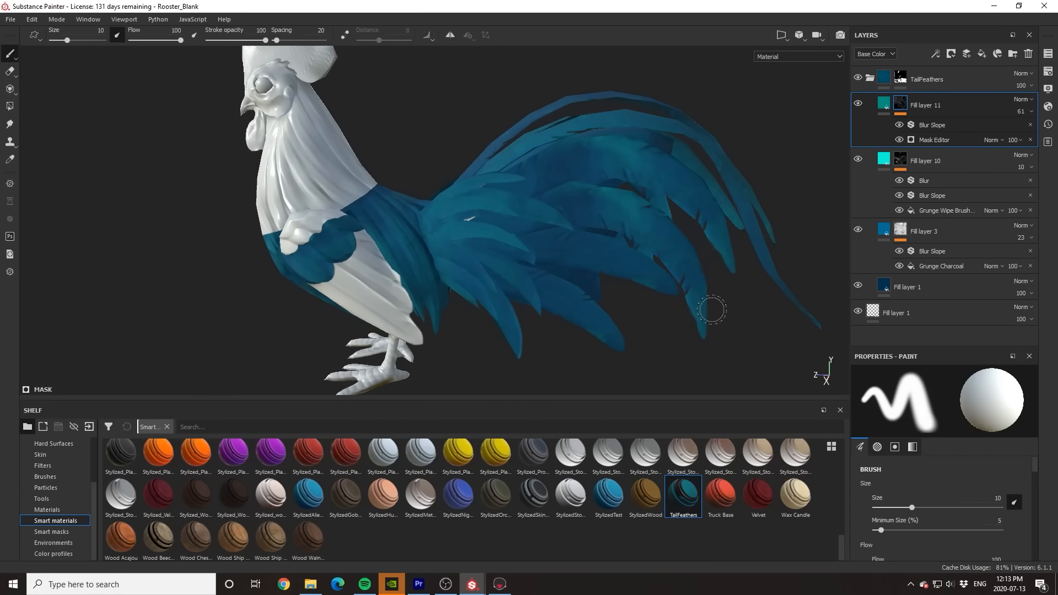
# - Add a Mask Editor generator on the new fill and give it a pale blue base colour
pyautogui.moveTo(711, 309); pyautogui.dragTo(490, 244)
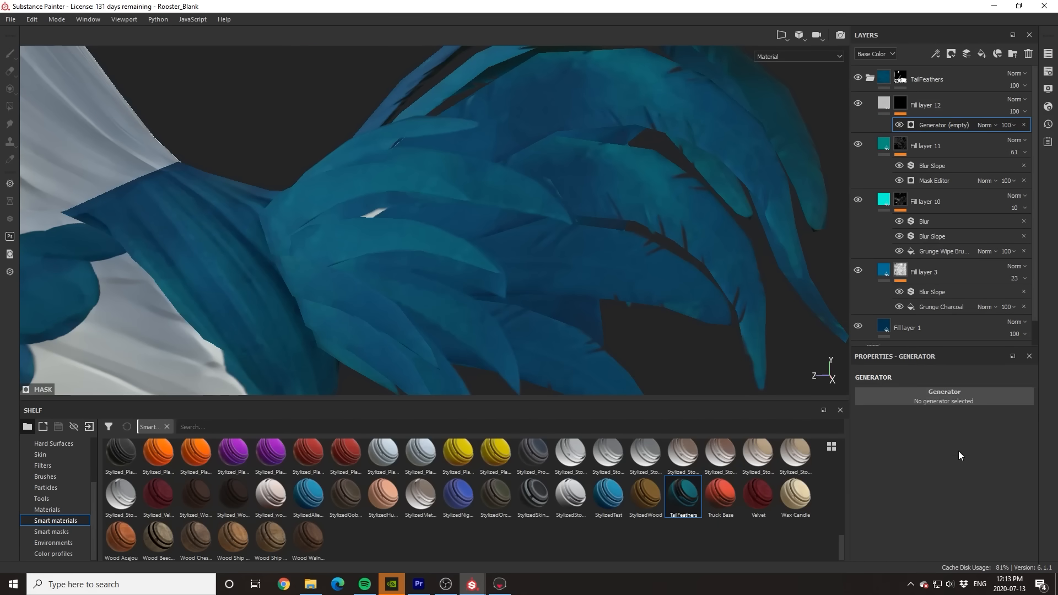
pyautogui.click(944, 391)
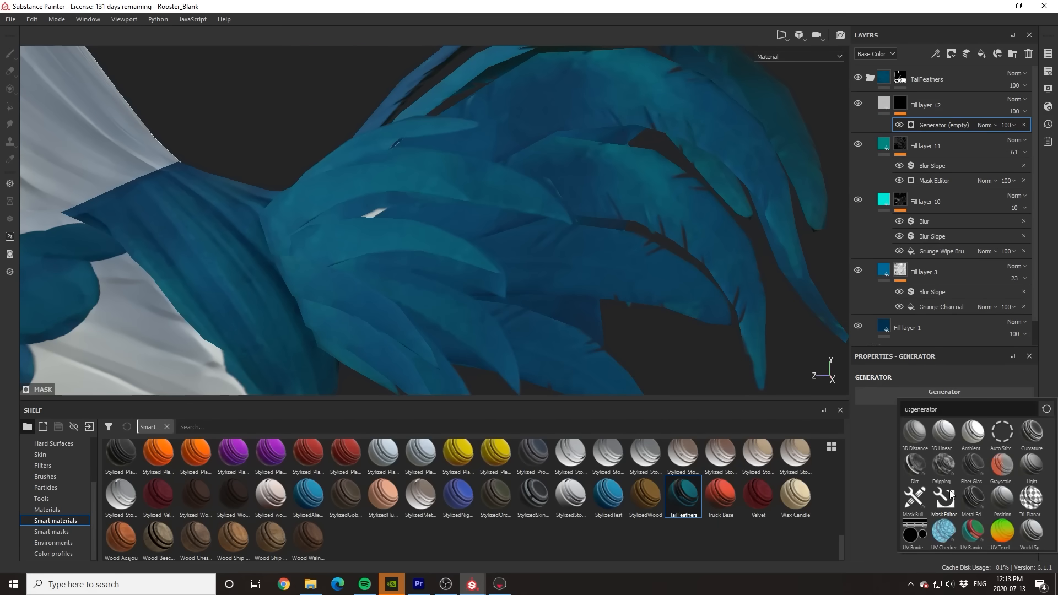
pyautogui.click(943, 496)
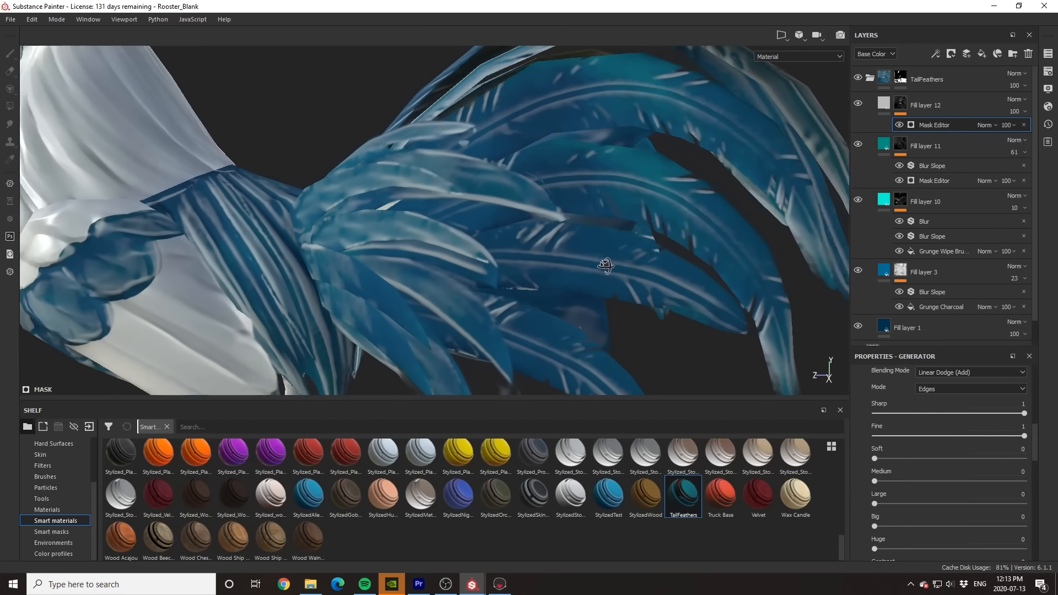
pyautogui.moveTo(605, 266); pyautogui.dragTo(550, 270)
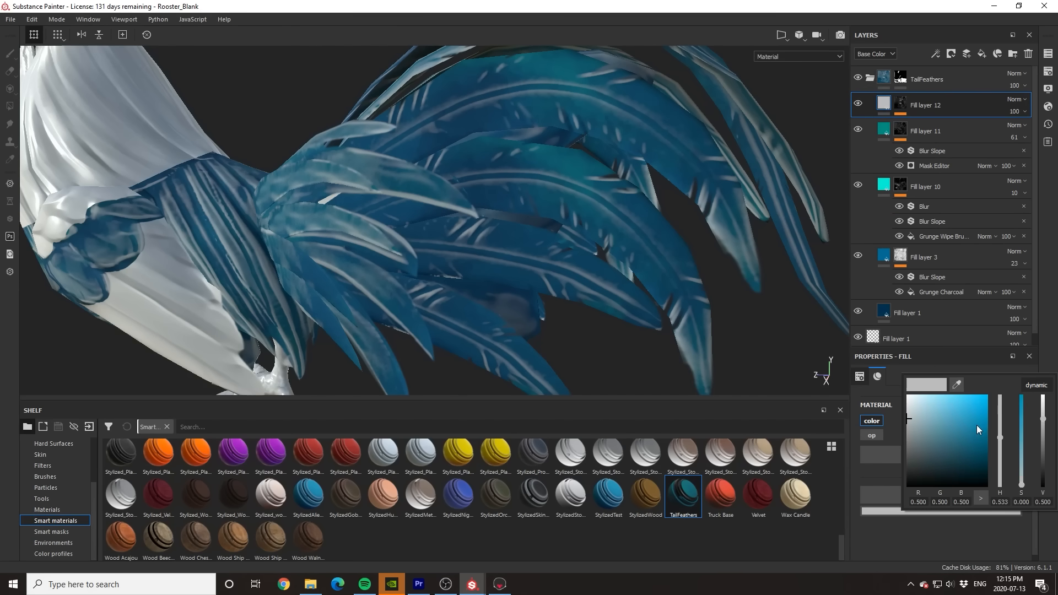
pyautogui.moveTo(473, 203); pyautogui.dragTo(570, 275)
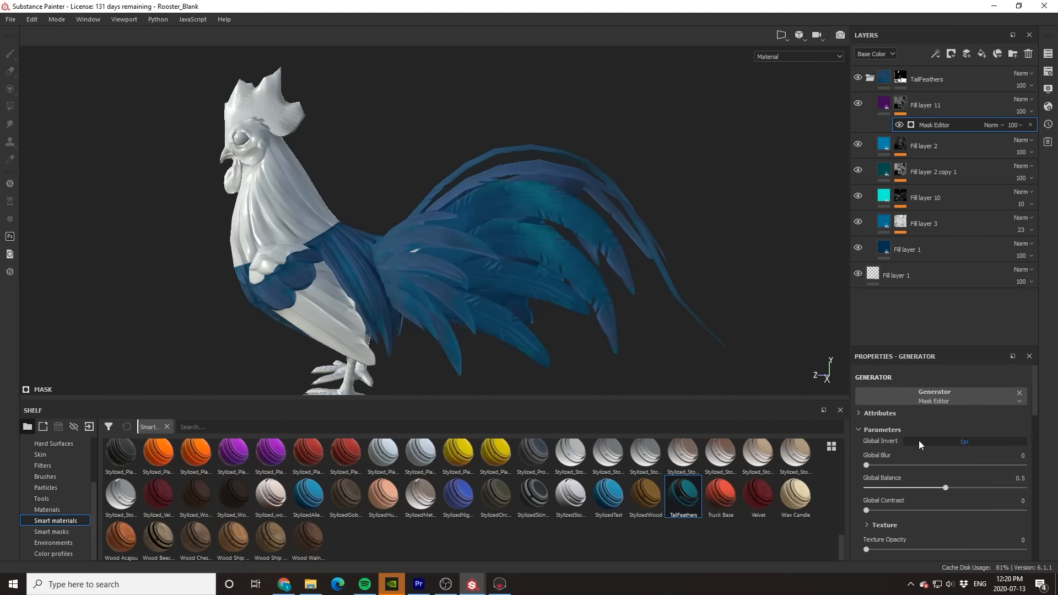
# - Set the violet layer's mask to large curvature and lower its opacity to about 41
pyautogui.scroll(-3)
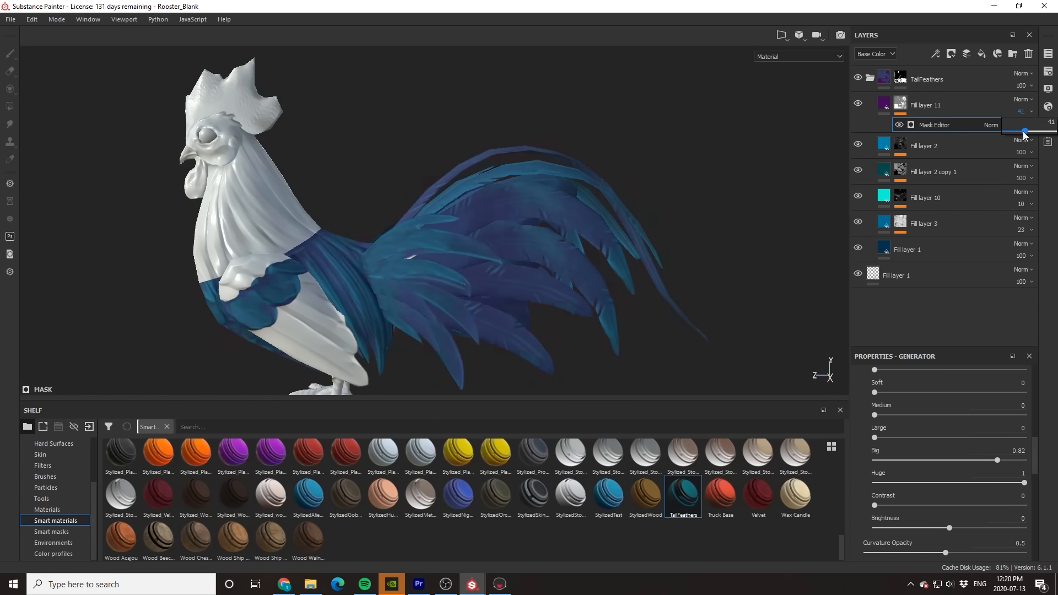
pyautogui.moveTo(1024, 132); pyautogui.dragTo(1032, 125)
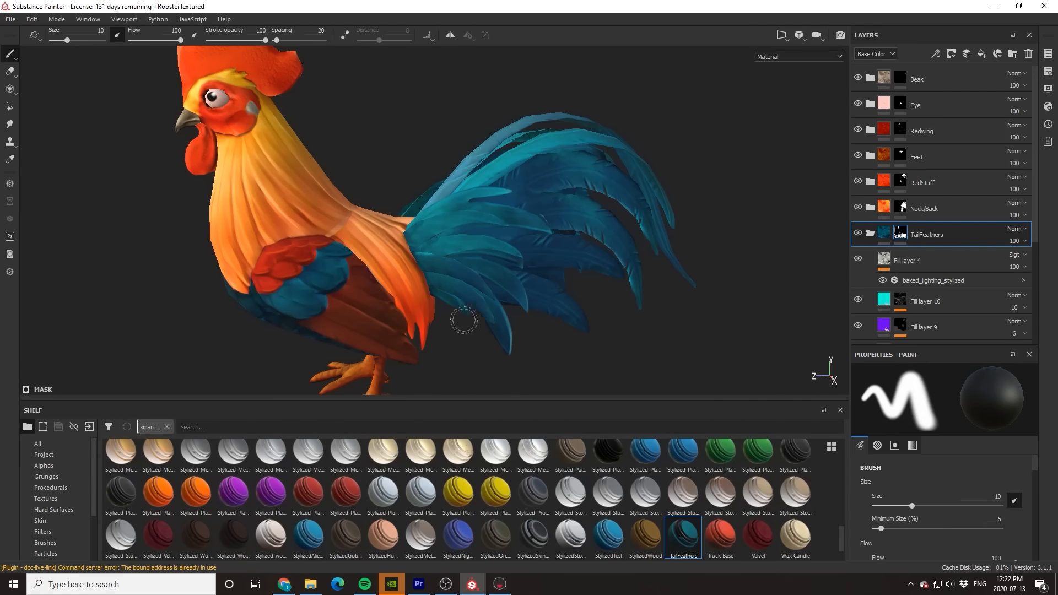
pyautogui.moveTo(464, 320); pyautogui.dragTo(550, 276)
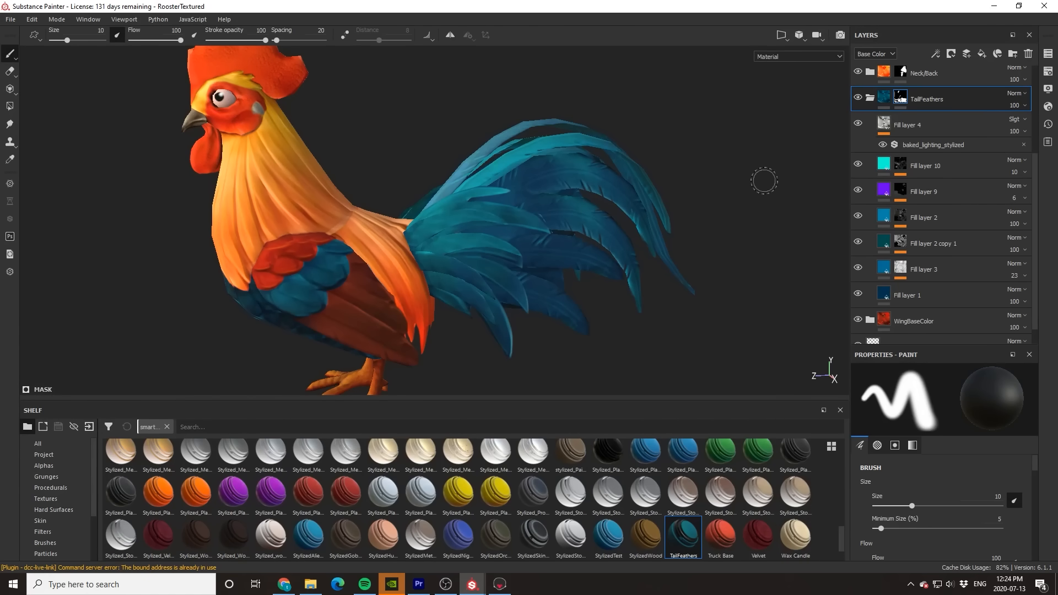
# - Inspect the finished rooster's baked lighting layer, testing its opacity
pyautogui.click(932, 144)
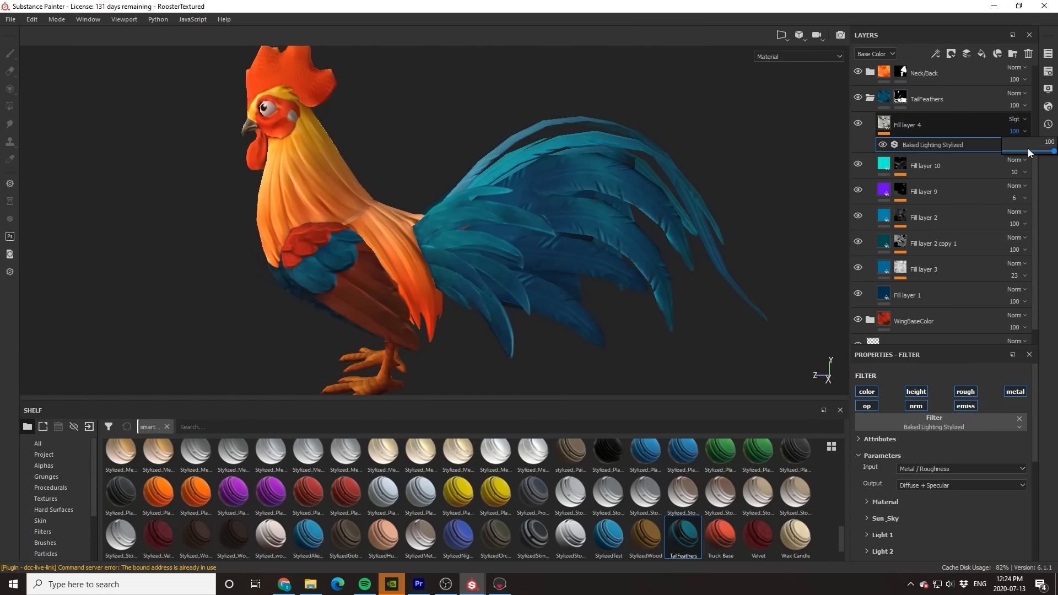
pyautogui.moveTo(1053, 151); pyautogui.dragTo(1043, 151)
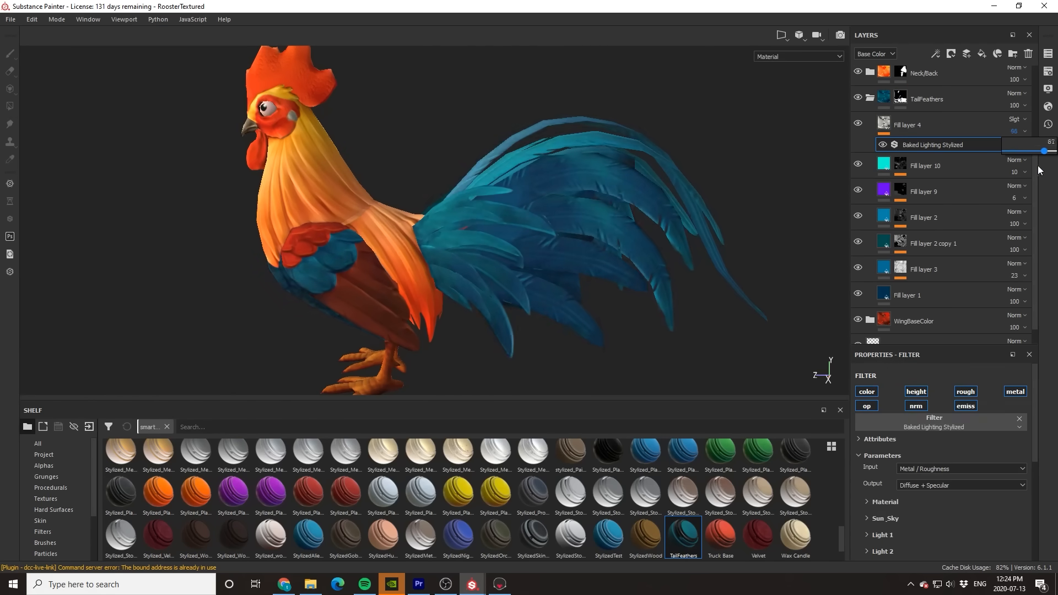
pyautogui.moveTo(1045, 150); pyautogui.dragTo(1035, 150)
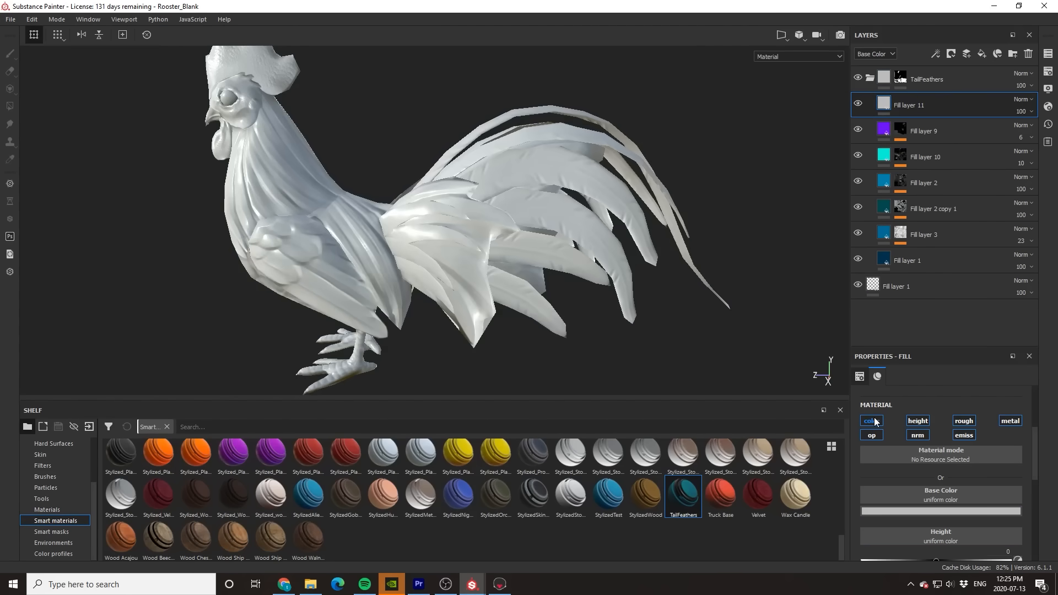
# - Set the fill layer's channels and add a Baked Lighting Stylized filter to it
pyautogui.click(870, 419)
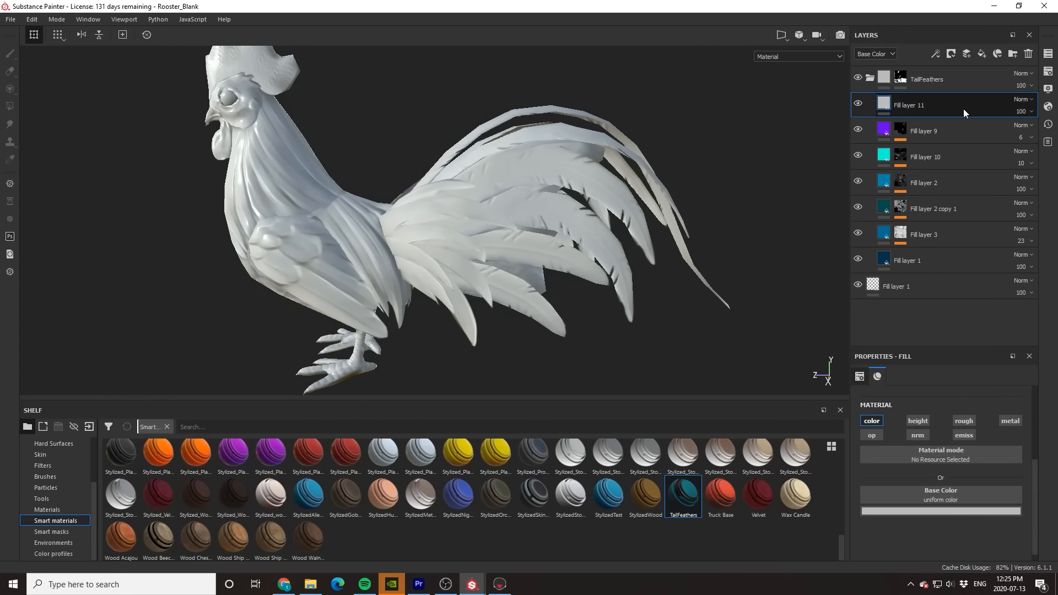
pyautogui.rightClick(907, 104)
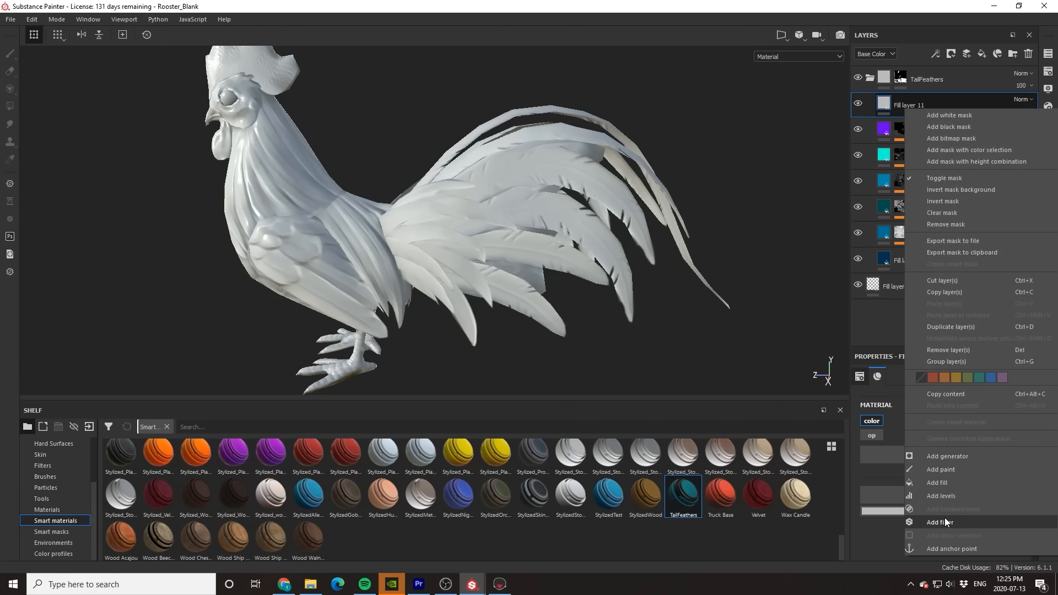
pyautogui.click(939, 521)
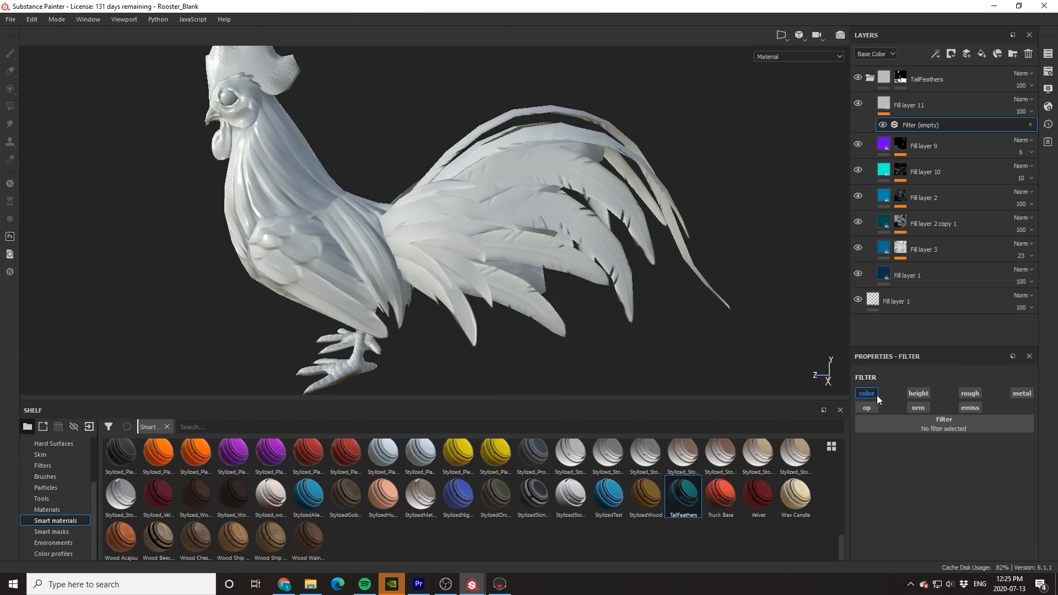
pyautogui.click(943, 423)
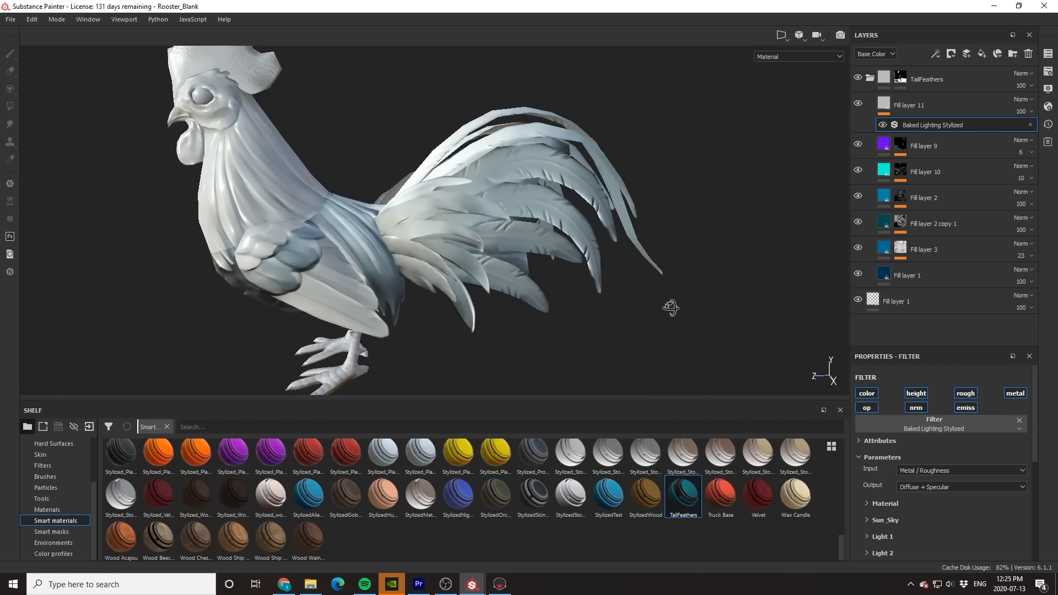
# - Blend the lighting layer as Soft light over the blue tail feathers
pyautogui.click(1023, 100)
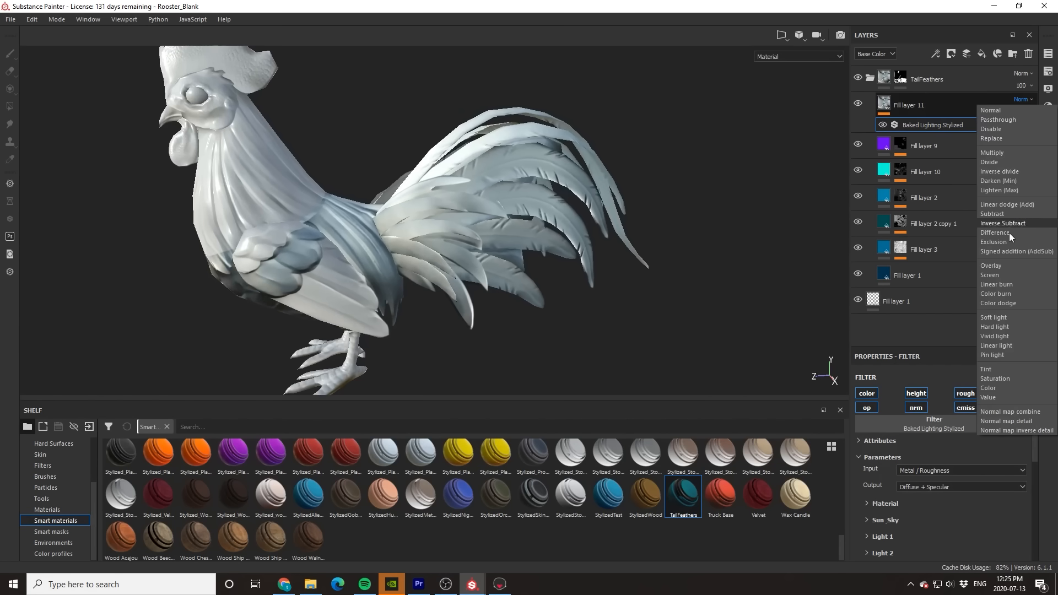
pyautogui.moveTo(993, 318)
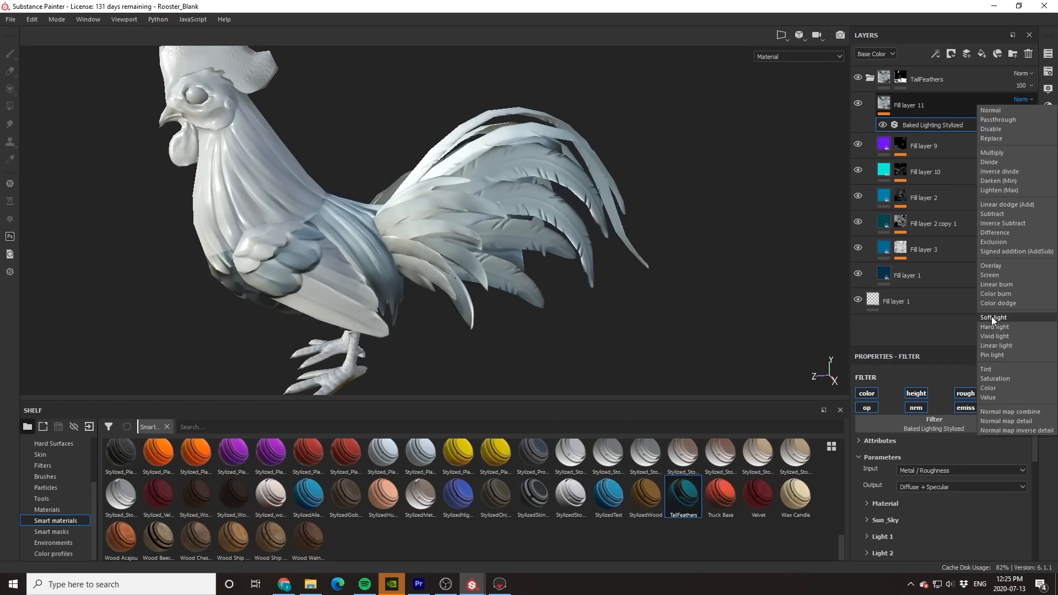
pyautogui.click(993, 317)
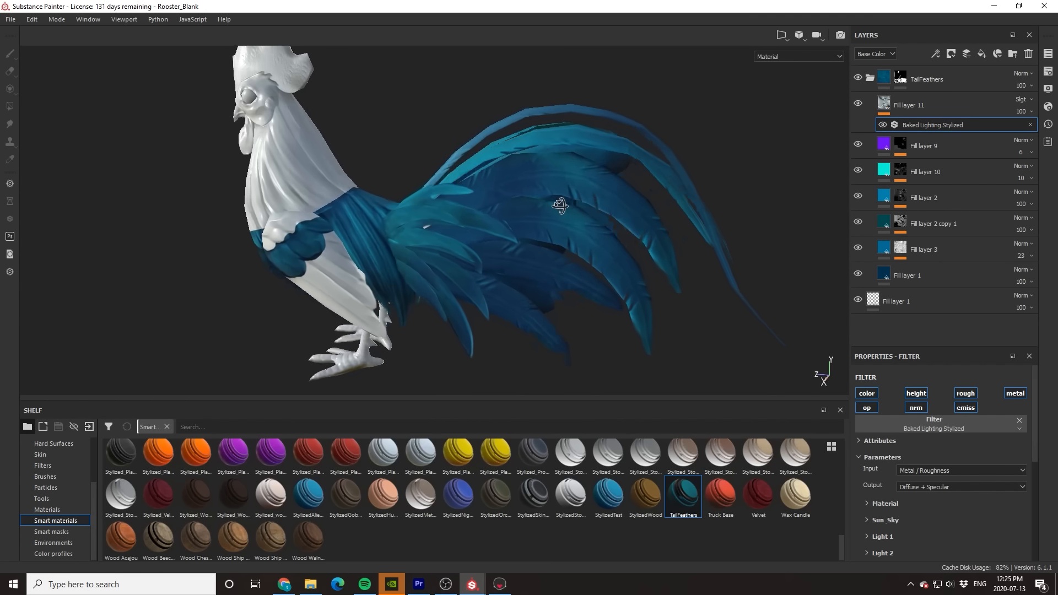
pyautogui.moveTo(558, 205); pyautogui.dragTo(496, 245)
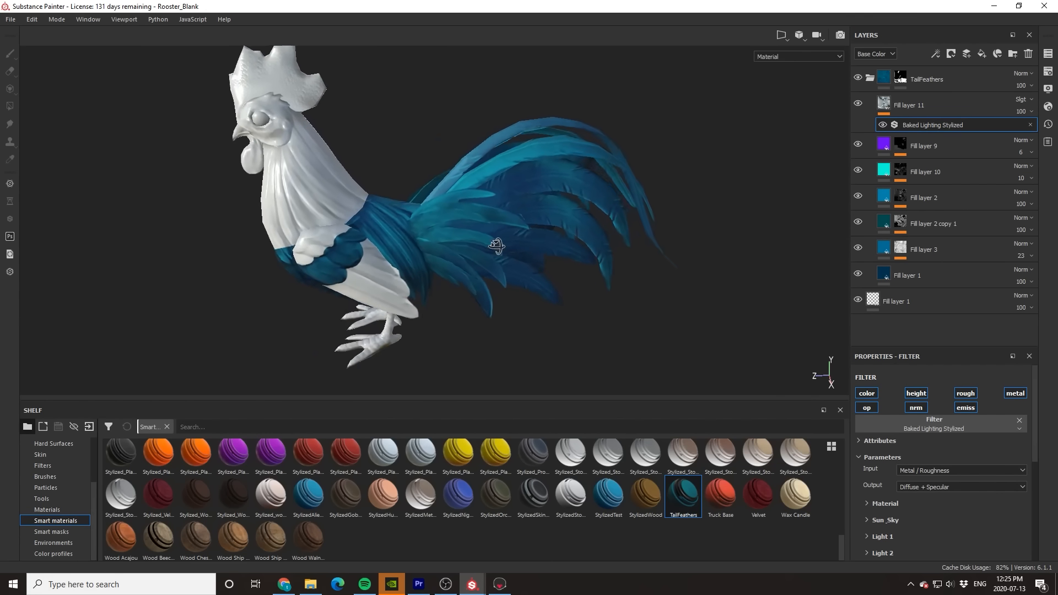
pyautogui.moveTo(496, 246); pyautogui.dragTo(671, 213)
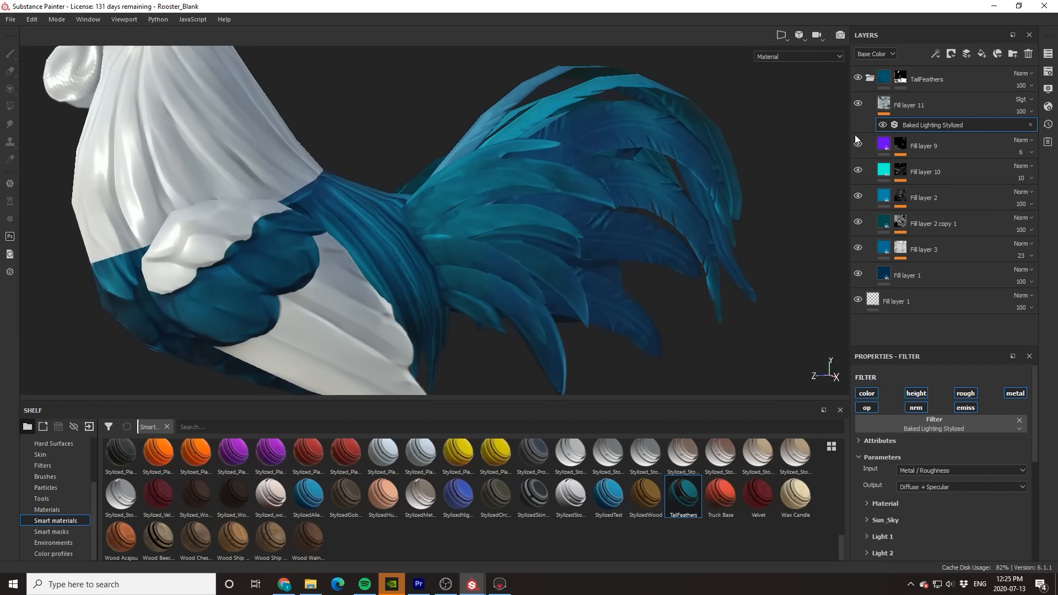
pyautogui.click(859, 102)
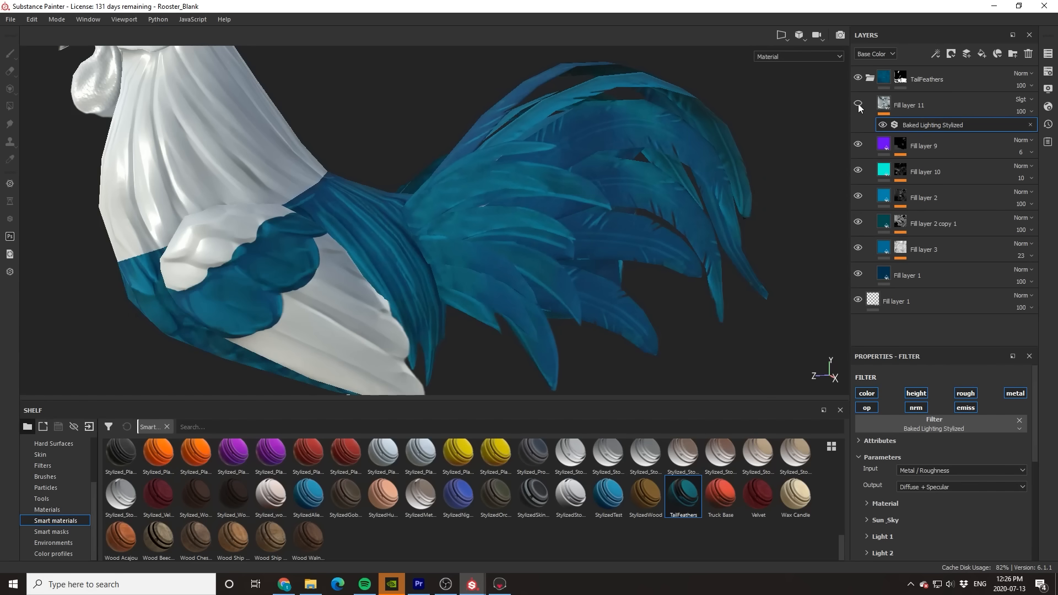
pyautogui.click(859, 106)
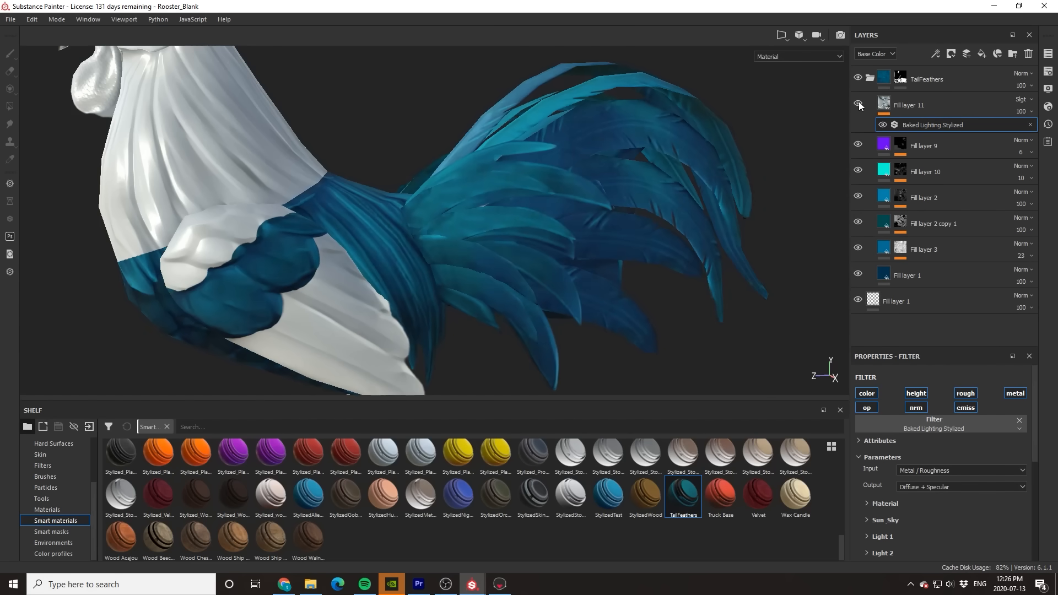